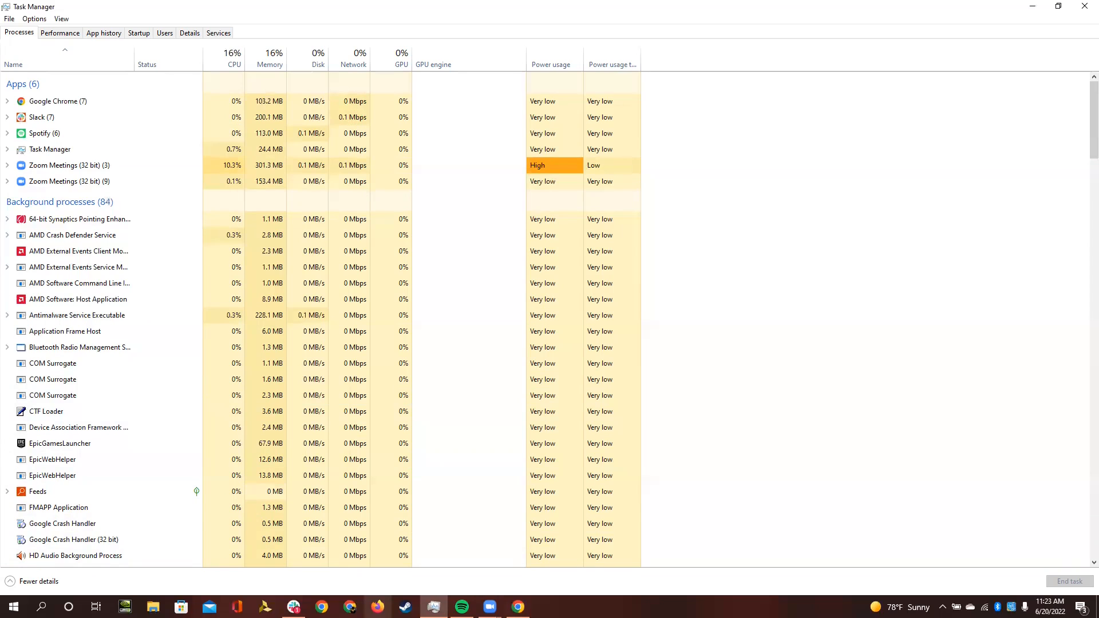
Switch from Task Manager over to the Firefox web browser
left_click(378, 607)
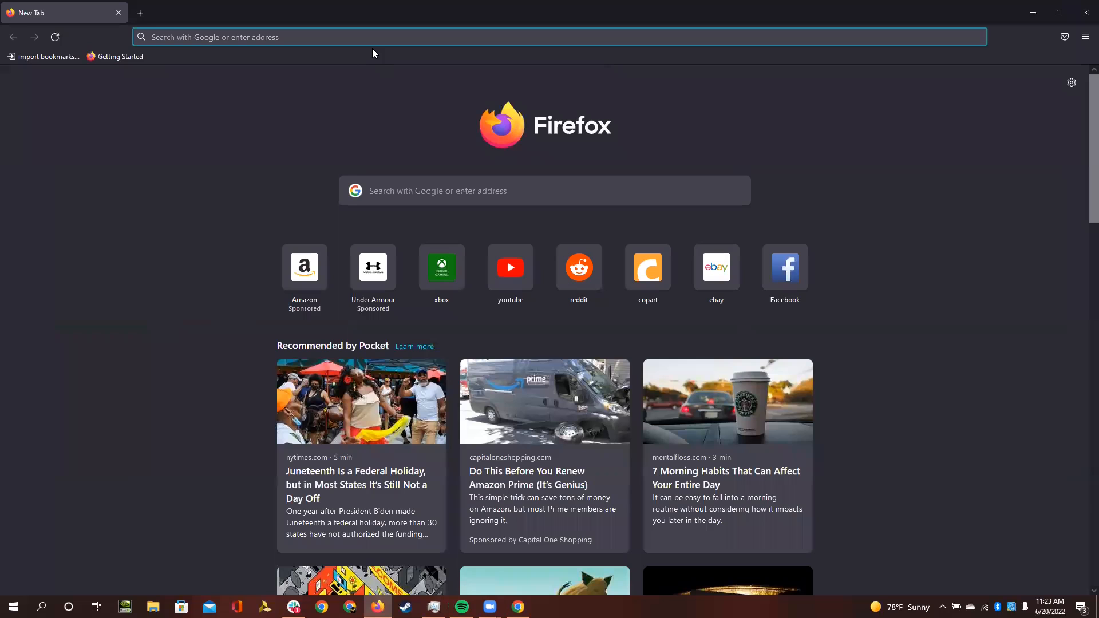
Search Google for 'advanced nvidia driver' and open NVIDIA's Official Advanced Driver Search result
type("a")
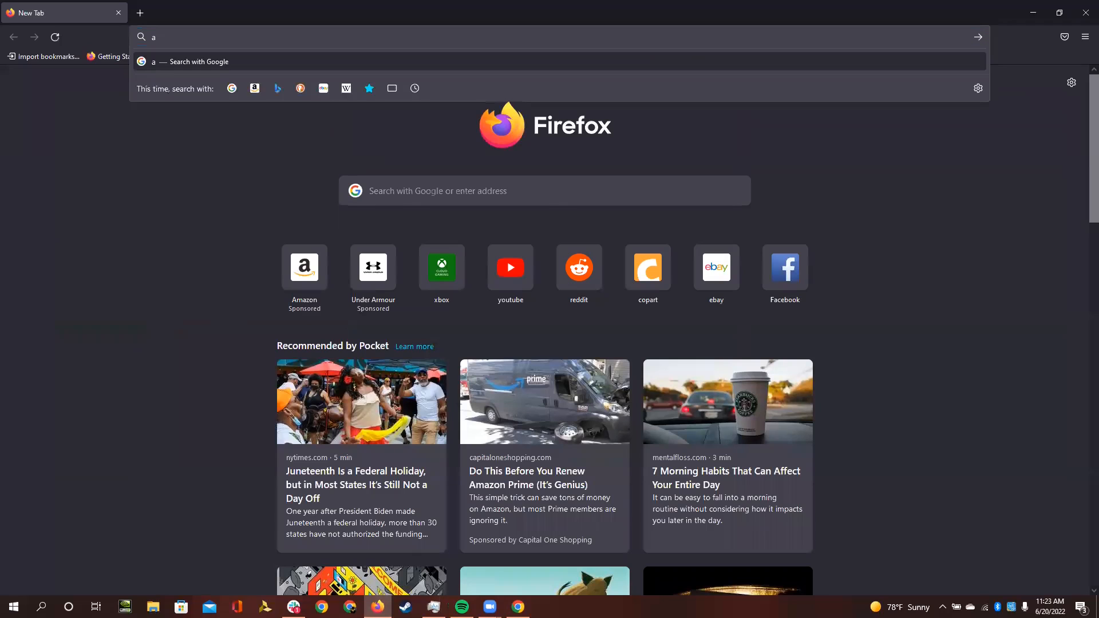
type("dvanced+nvidia+driver")
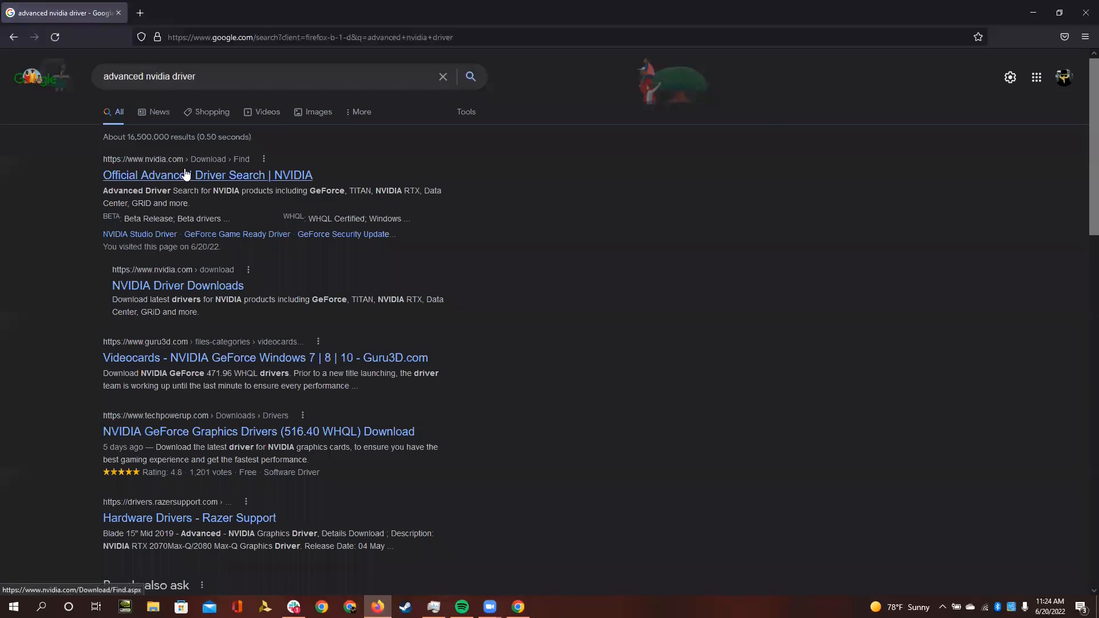
left_click(190, 175)
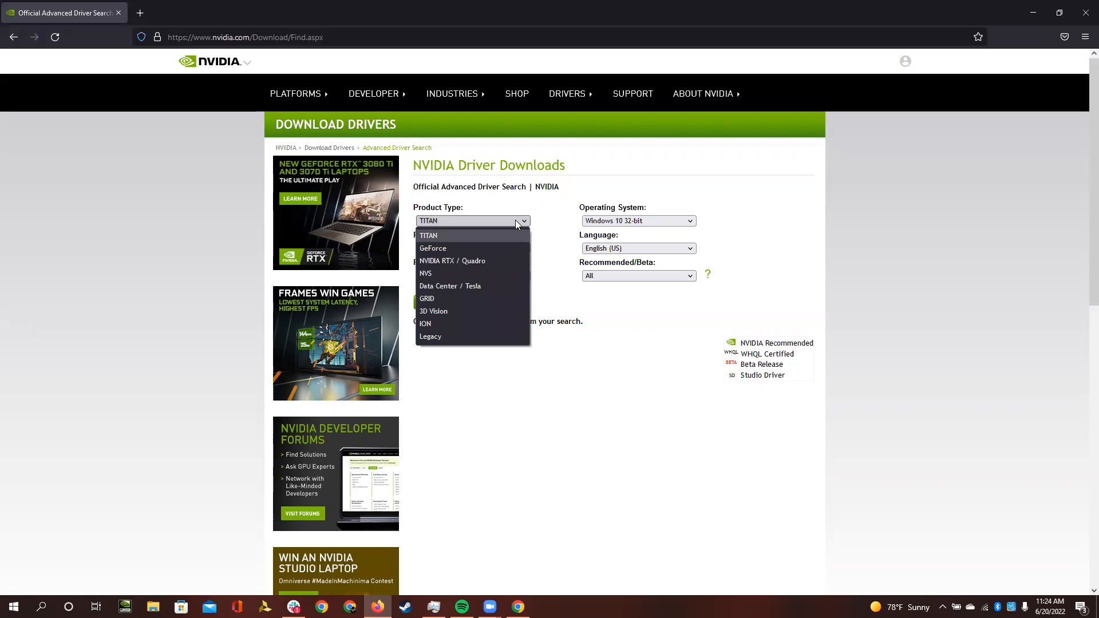
Choose NVIDIA RTX / Quadro type, Quadro Series (Notebooks), and scroll the product list toward Quadro K1000M
left_click(453, 261)
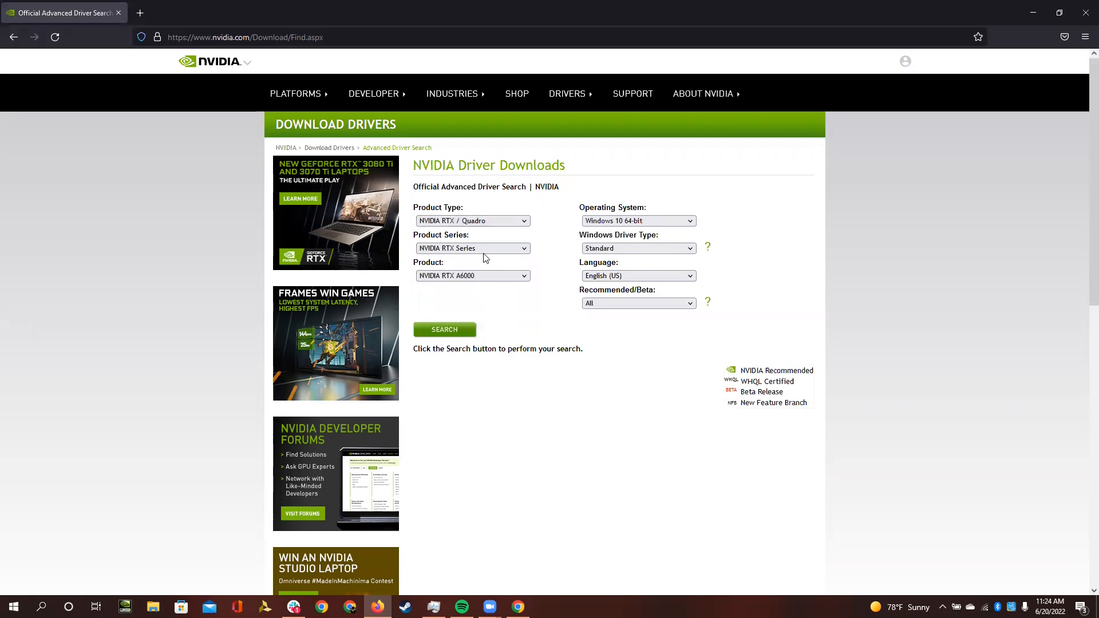
left_click(472, 249)
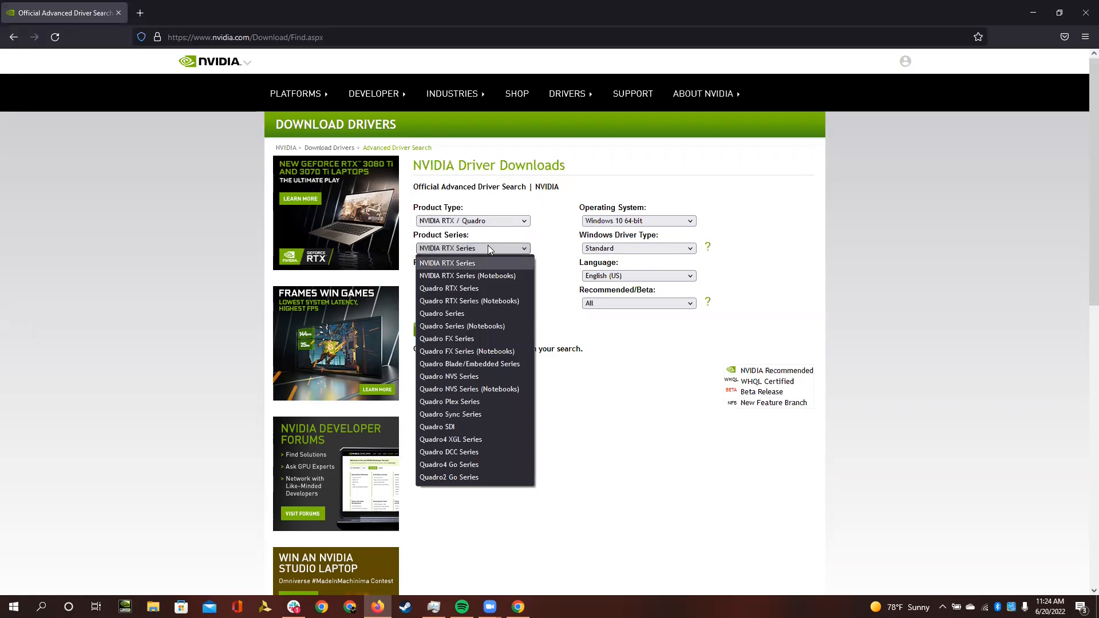
mouse_move(479, 300)
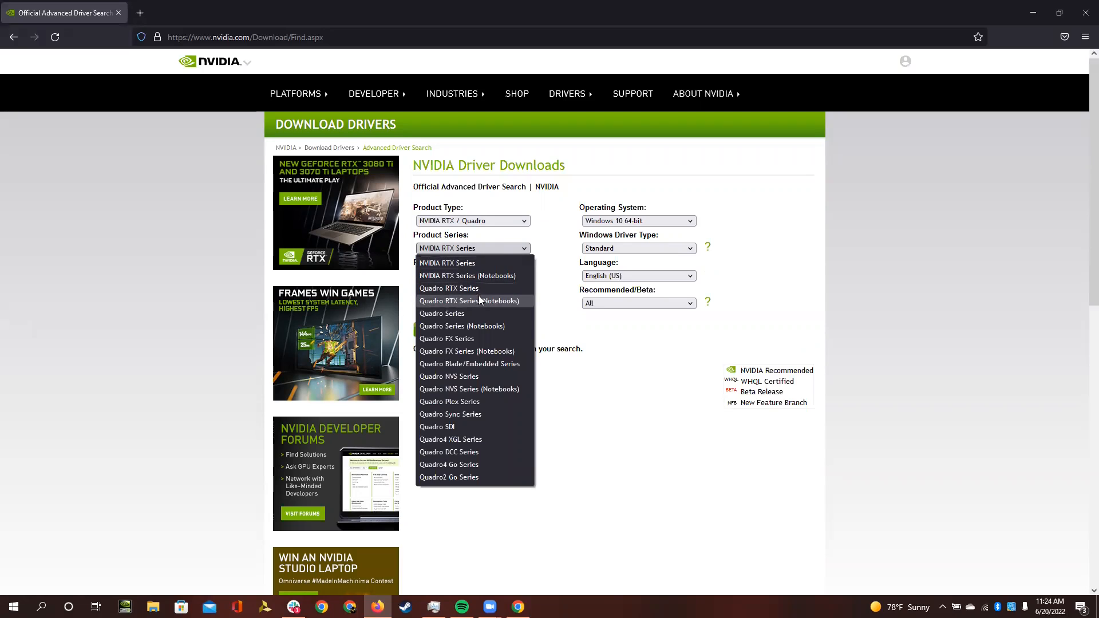
mouse_move(479, 313)
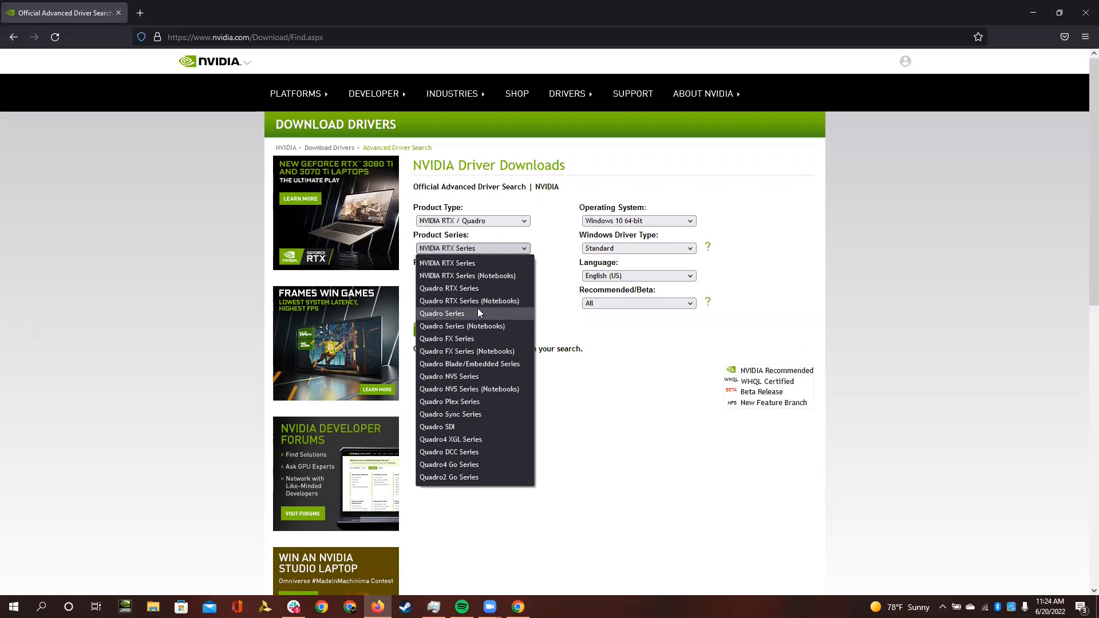
mouse_move(478, 326)
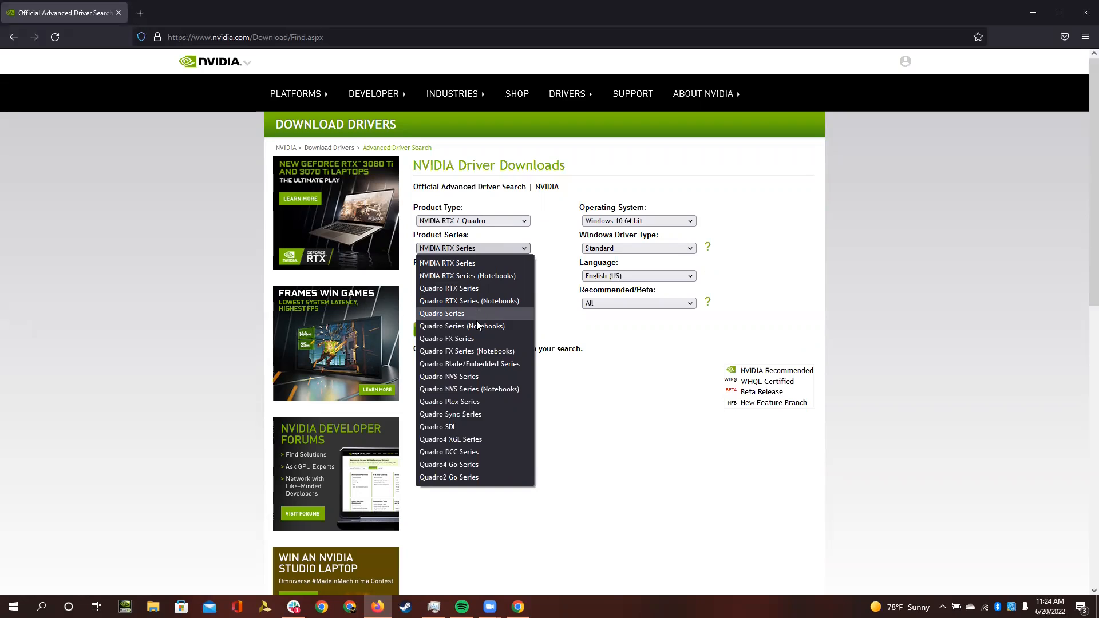
mouse_move(482, 328)
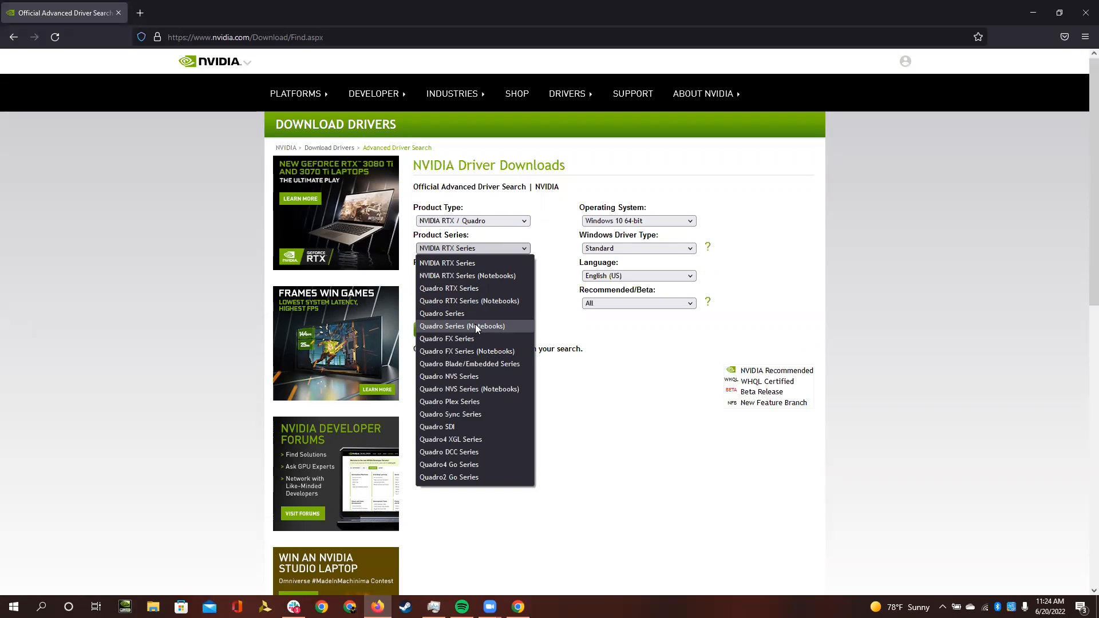
mouse_move(458, 313)
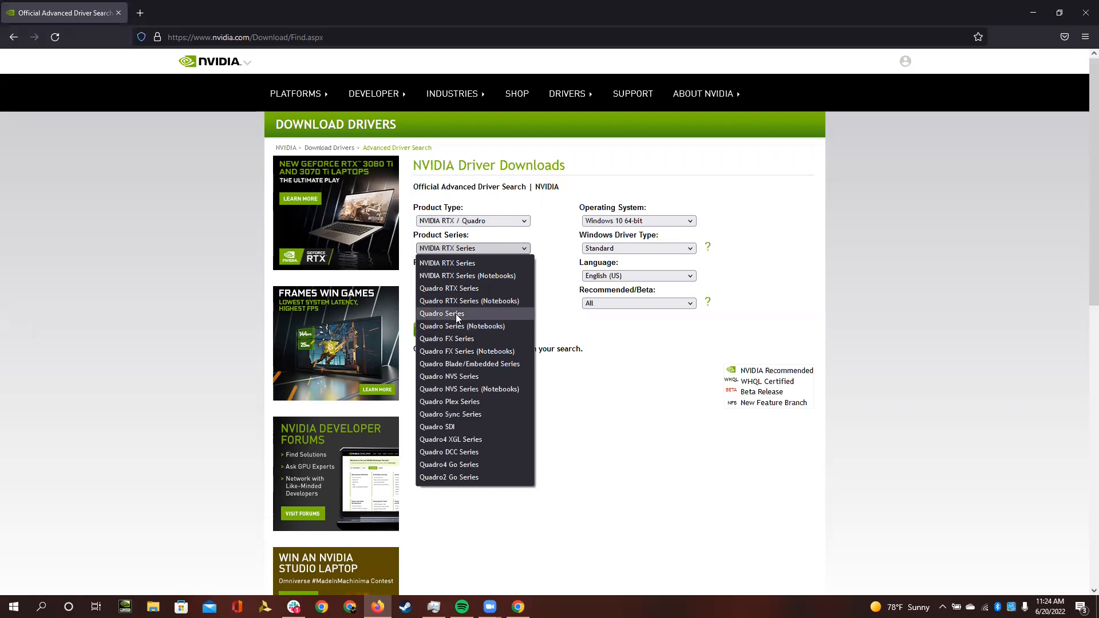
mouse_move(460, 327)
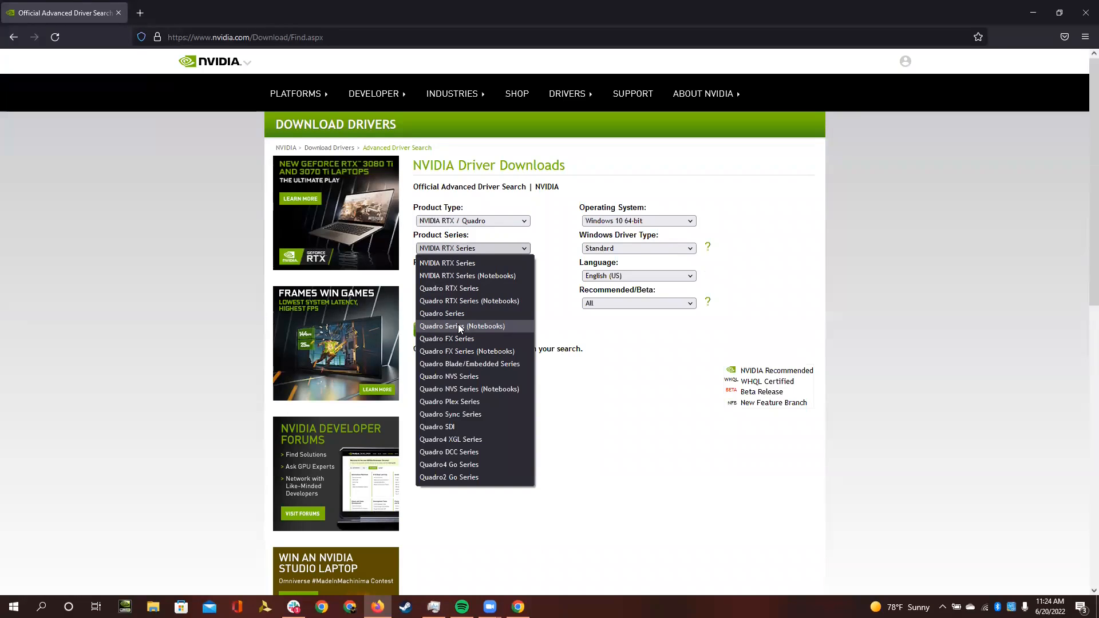
left_click(462, 326)
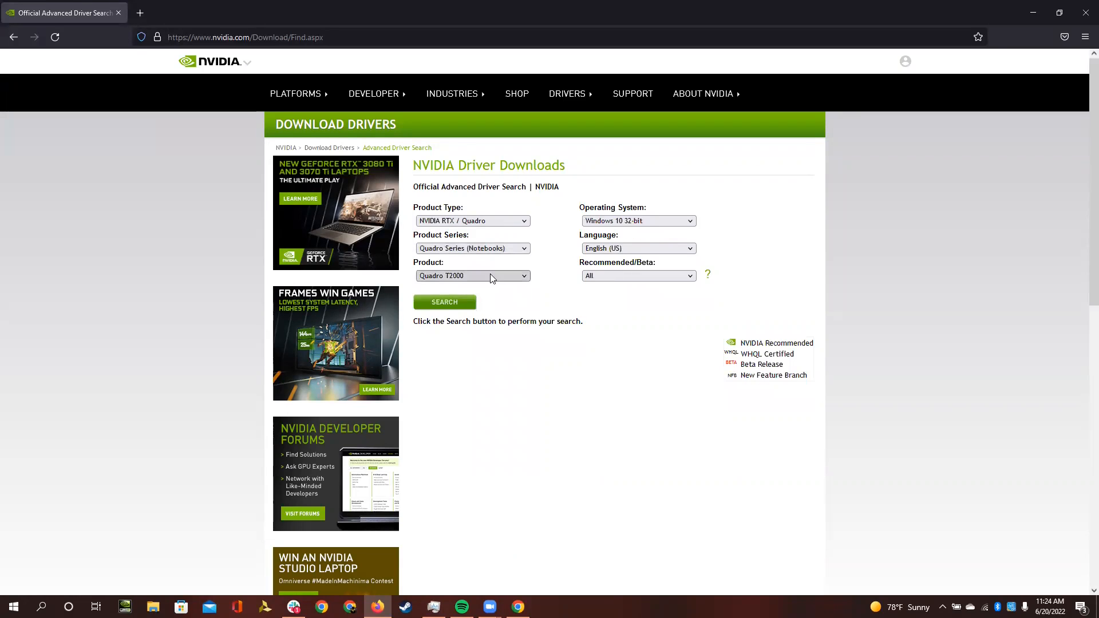
left_click(471, 276)
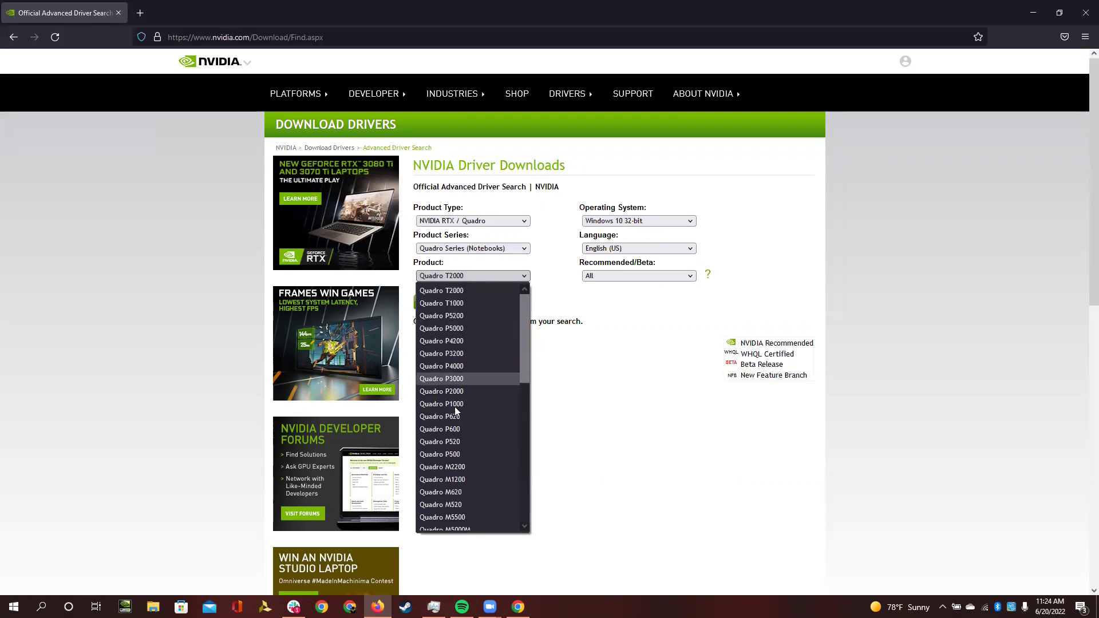
scroll("down", 3)
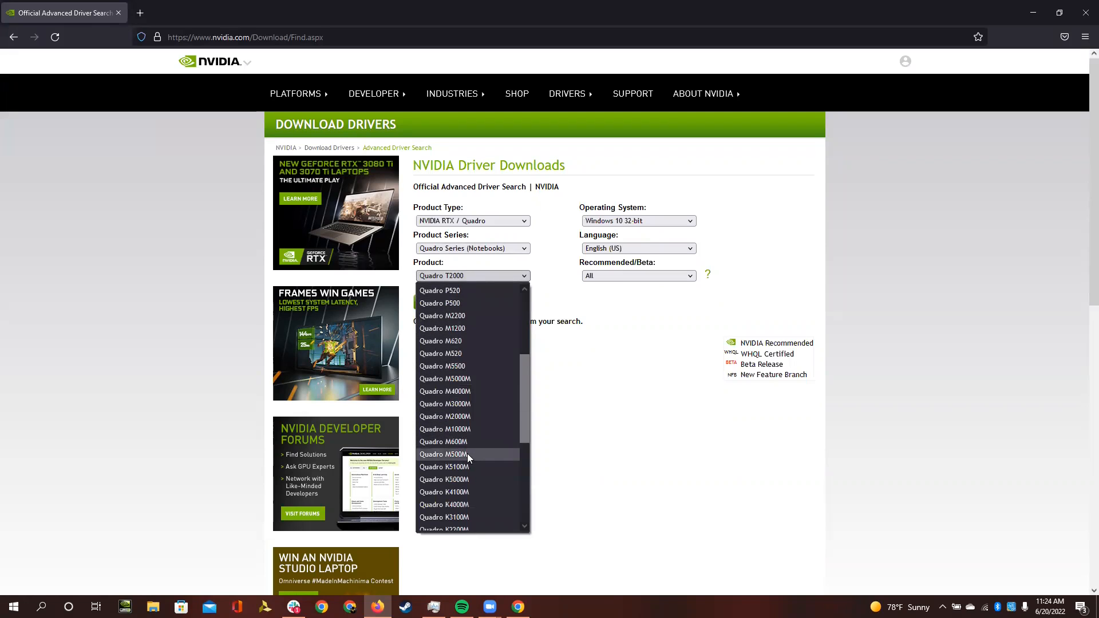
scroll("down", 3)
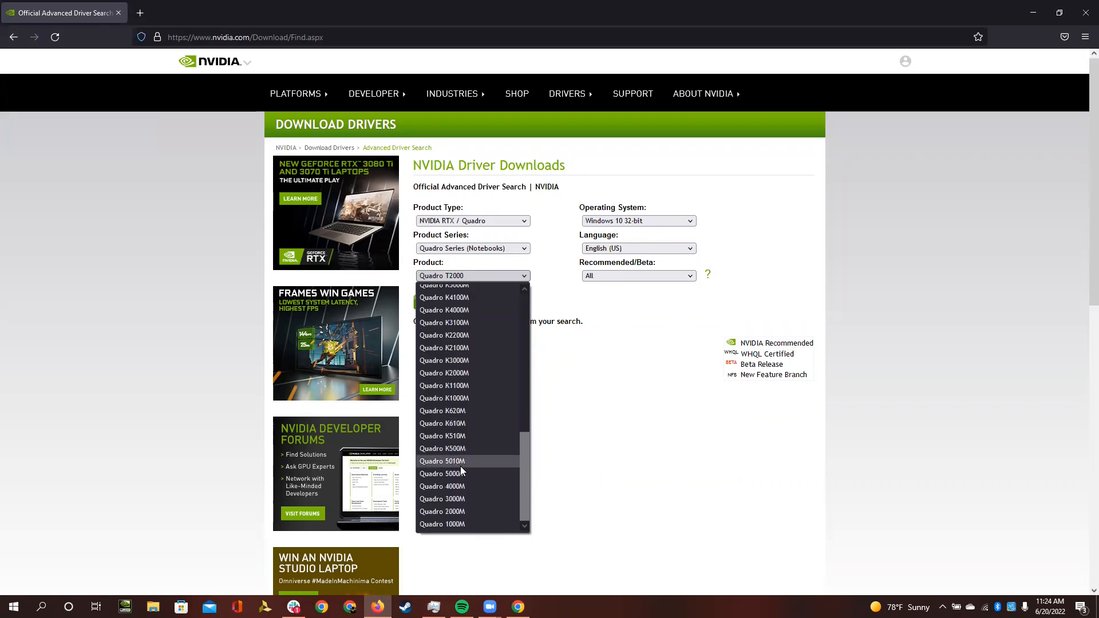
mouse_move(481, 396)
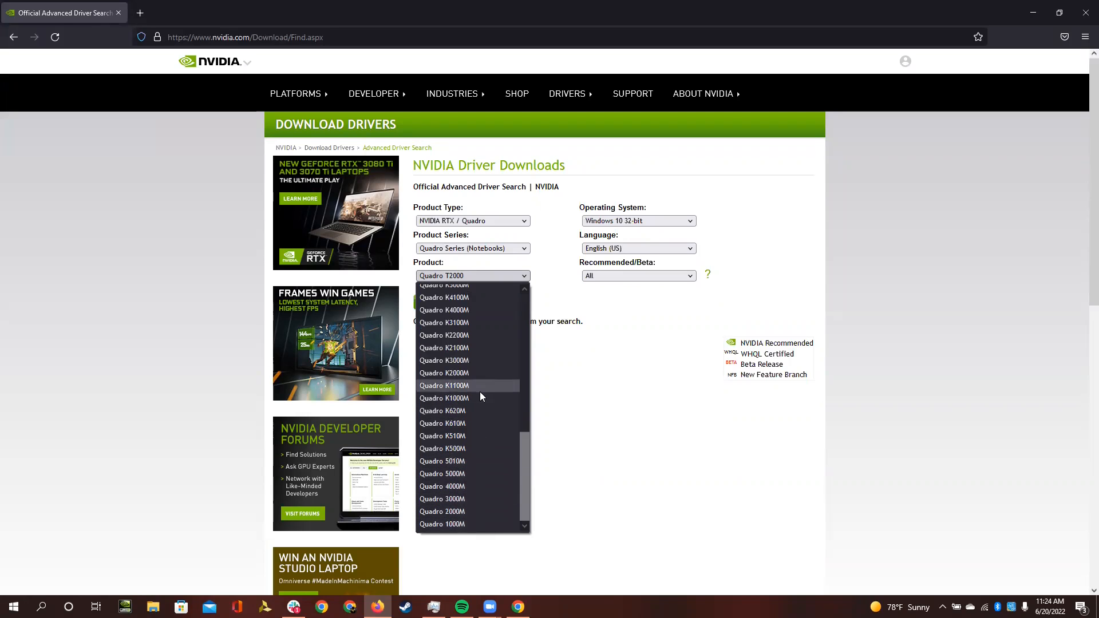
mouse_move(463, 323)
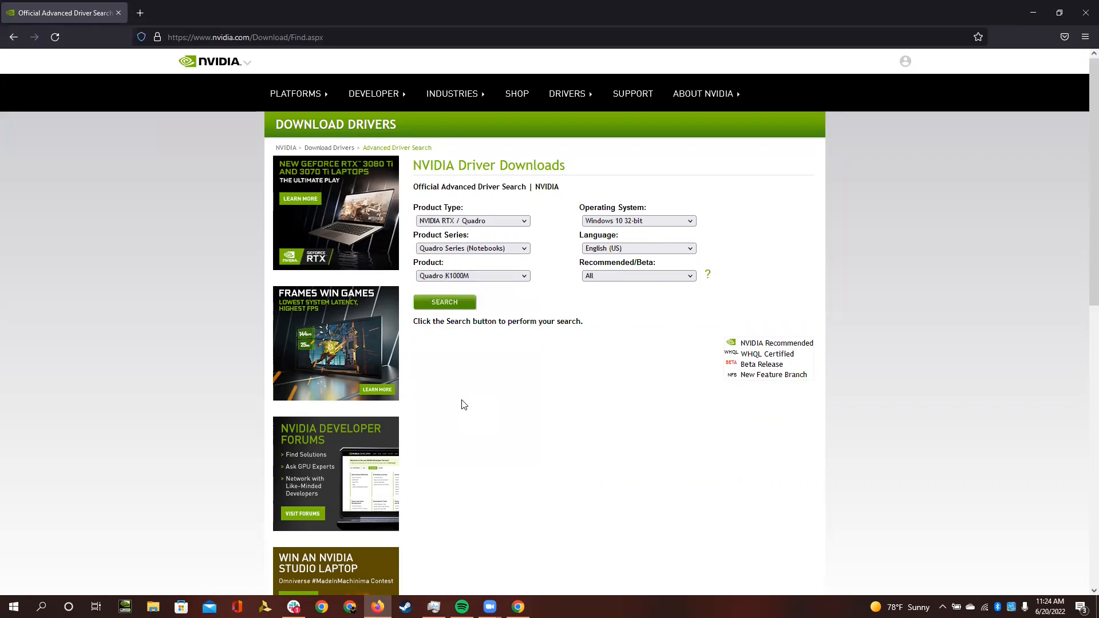
mouse_move(669, 229)
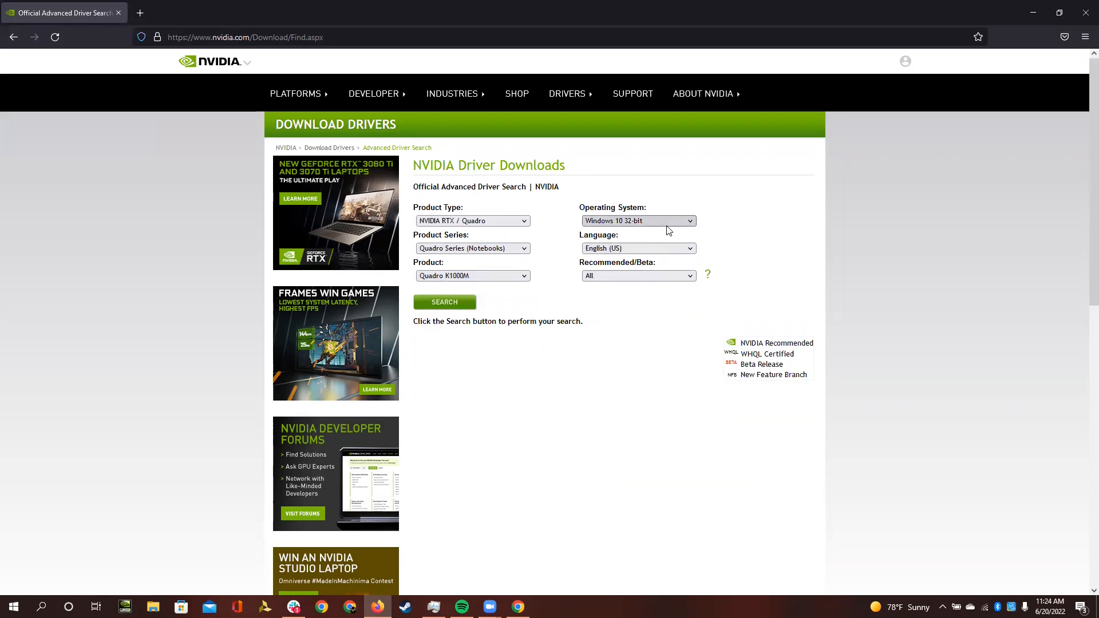
Set the operating system to Windows 10 64-bit and run the driver search
left_click(636, 221)
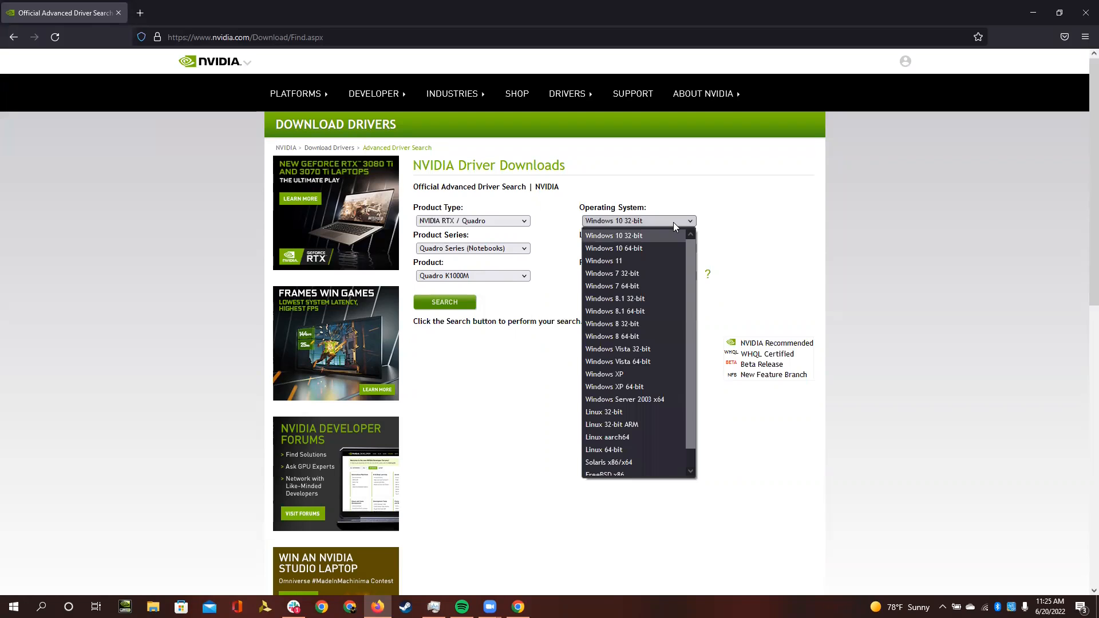
left_click(612, 247)
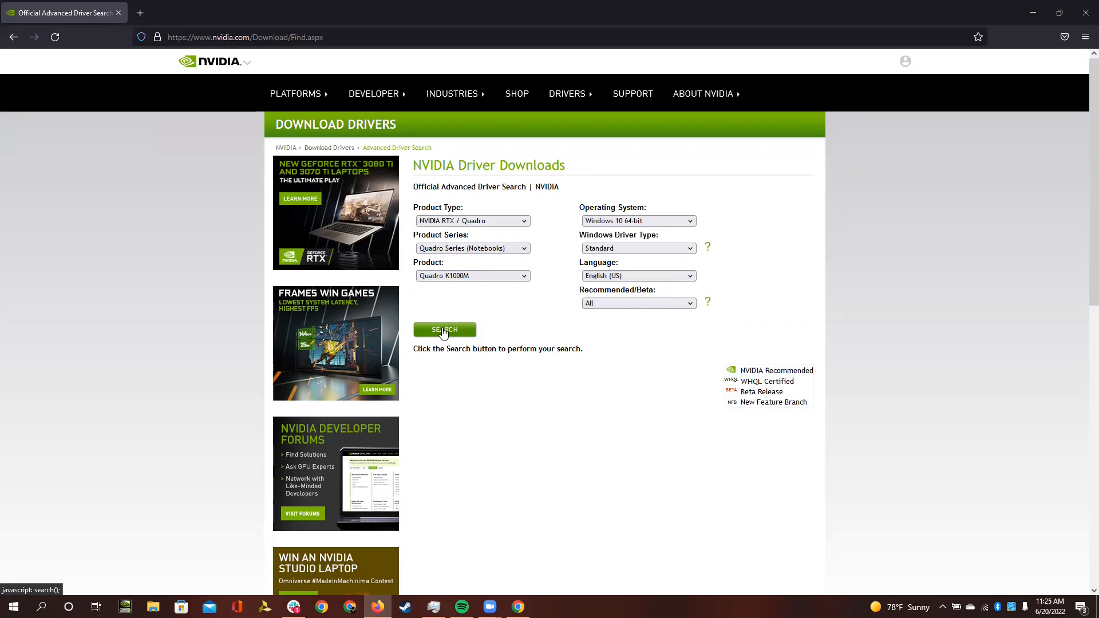
left_click(444, 330)
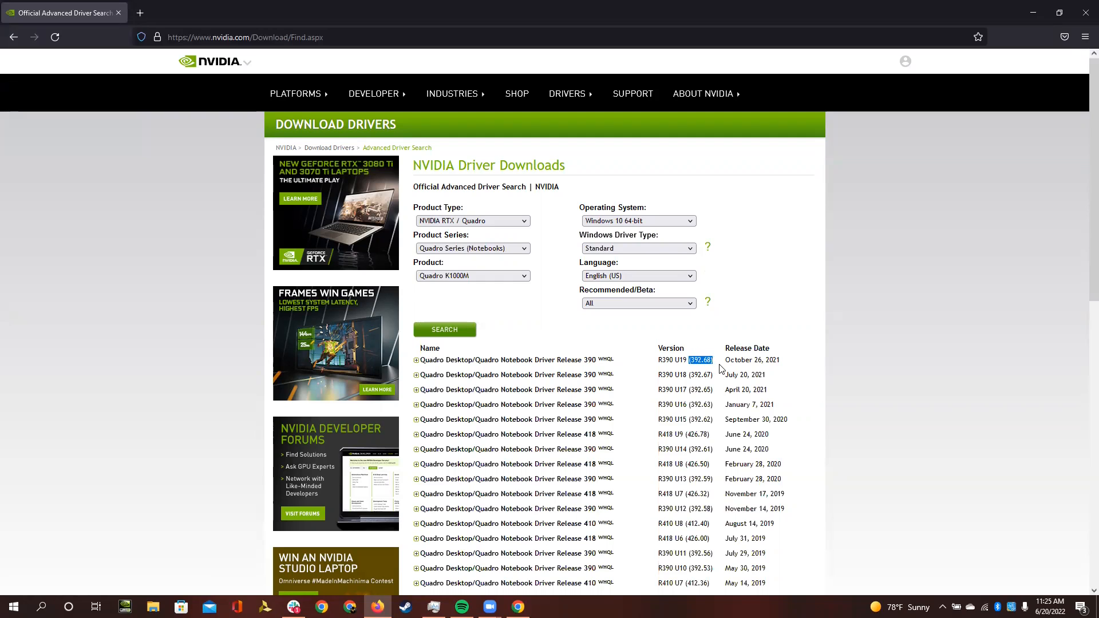
mouse_move(699, 364)
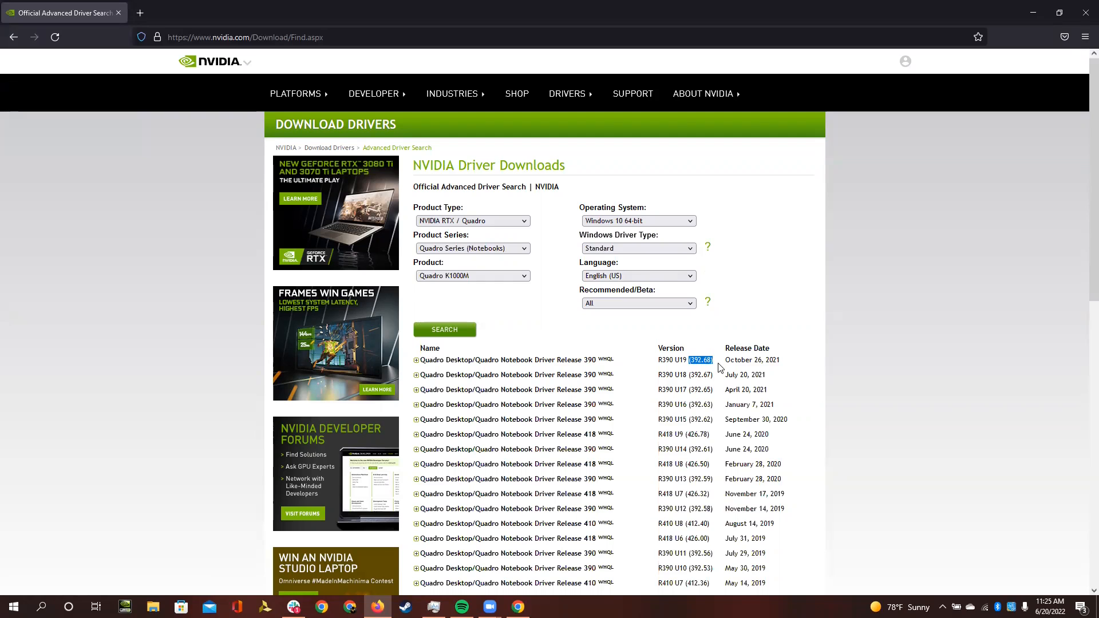
mouse_move(517, 355)
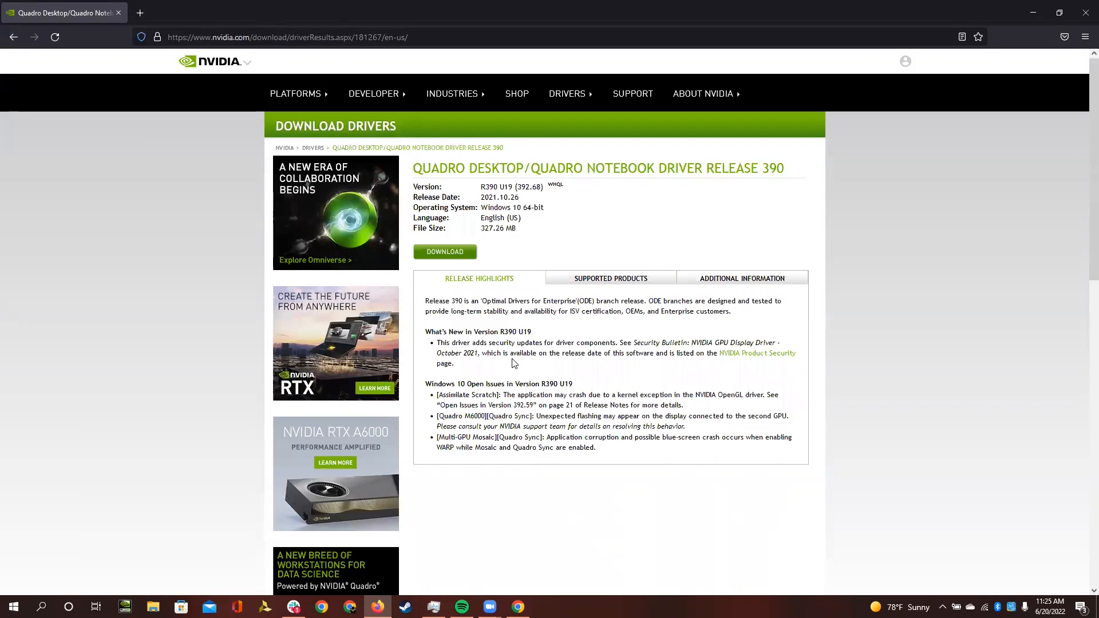
mouse_move(448, 259)
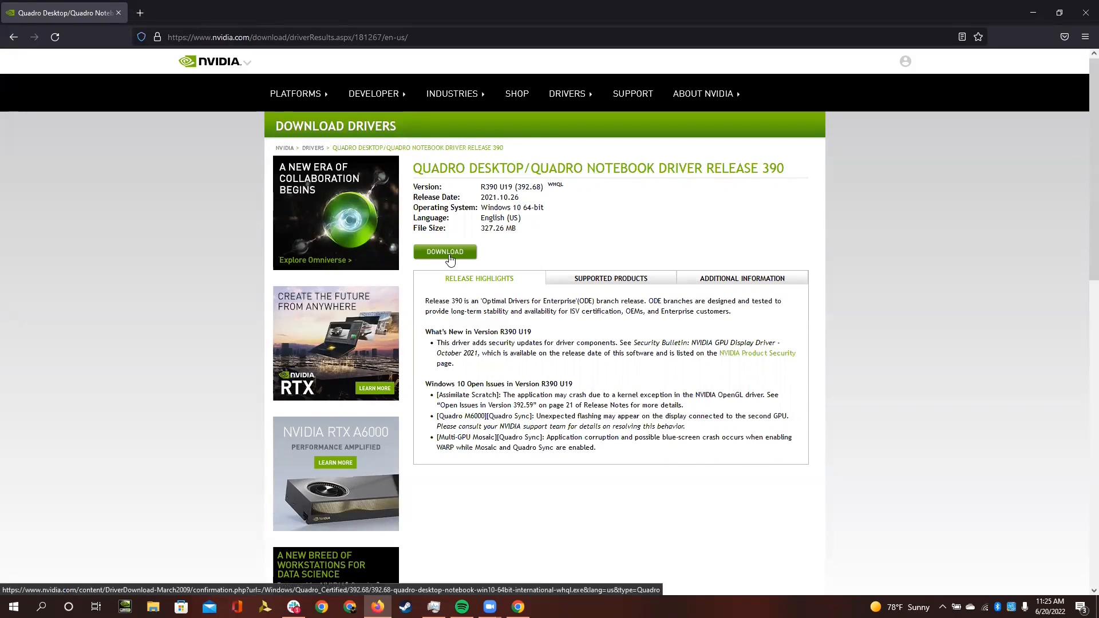
Agree to the license and download the 327 MB 392.68 Quadro driver installer
left_click(444, 252)
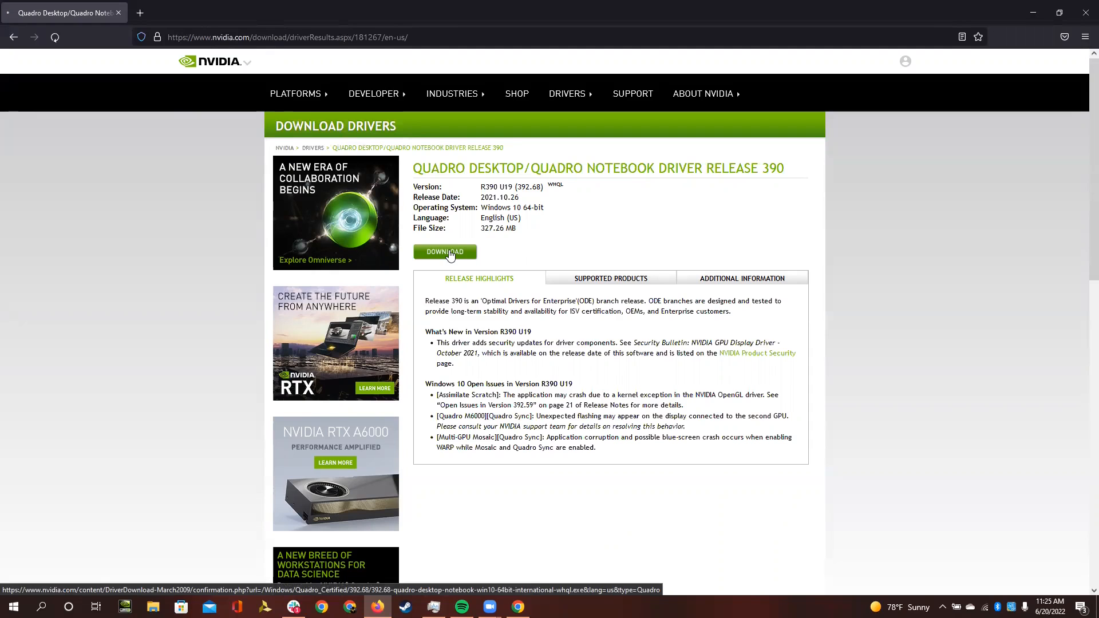
left_click(445, 252)
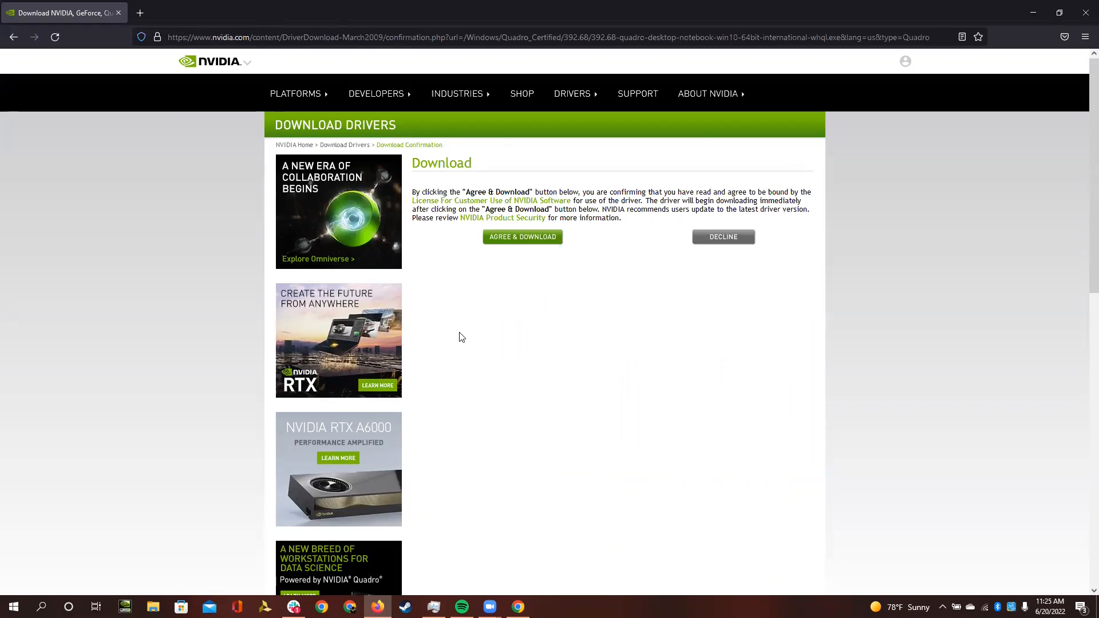
left_click(523, 237)
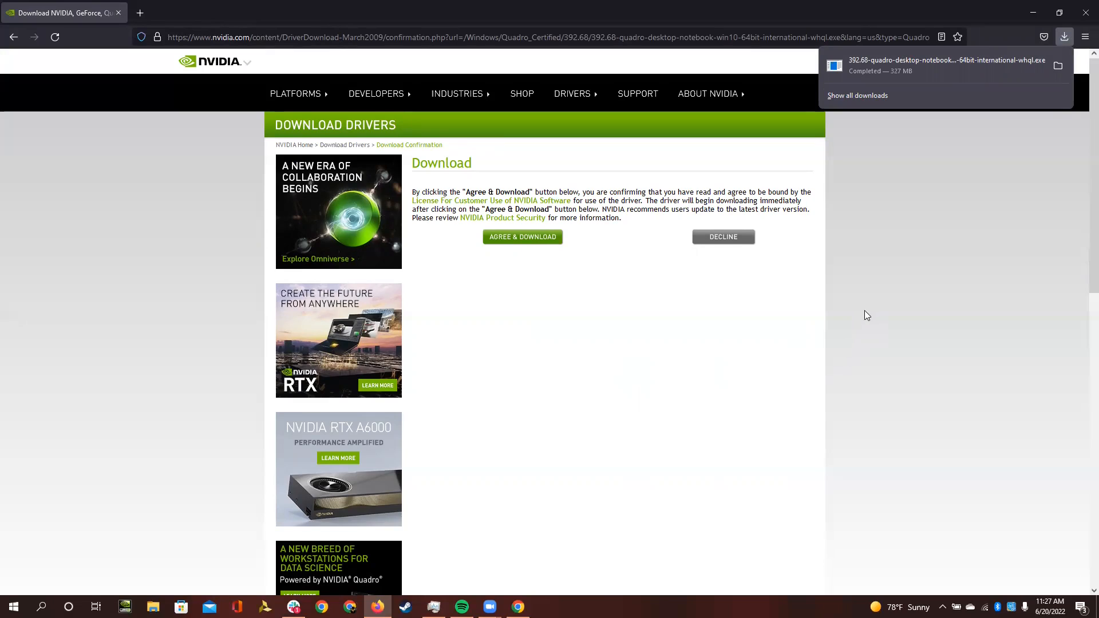
mouse_move(898, 305)
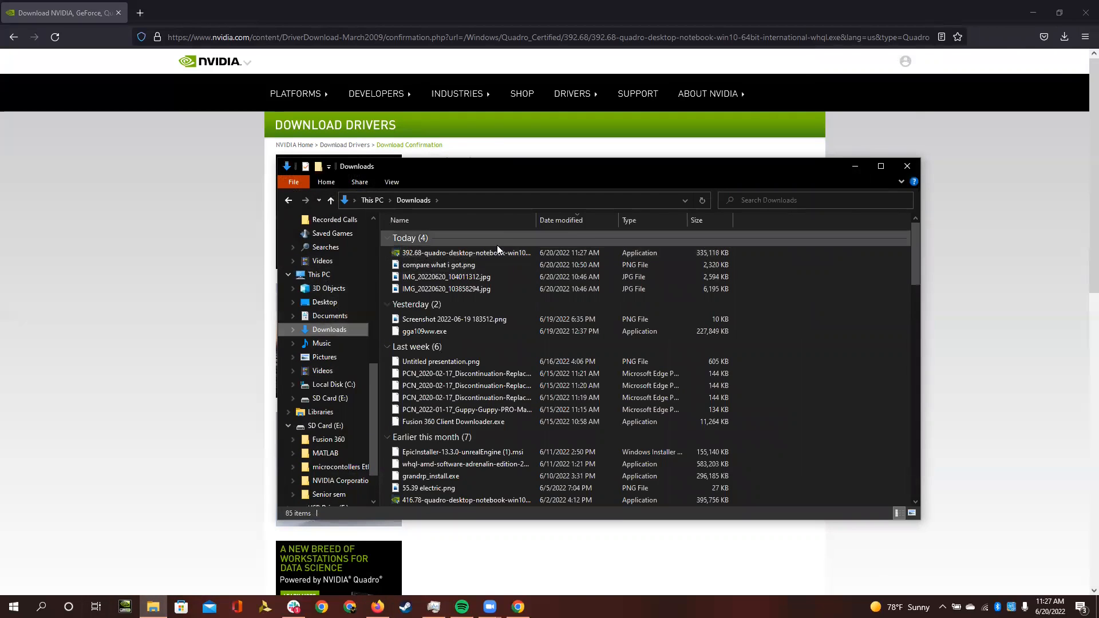
mouse_move(495, 253)
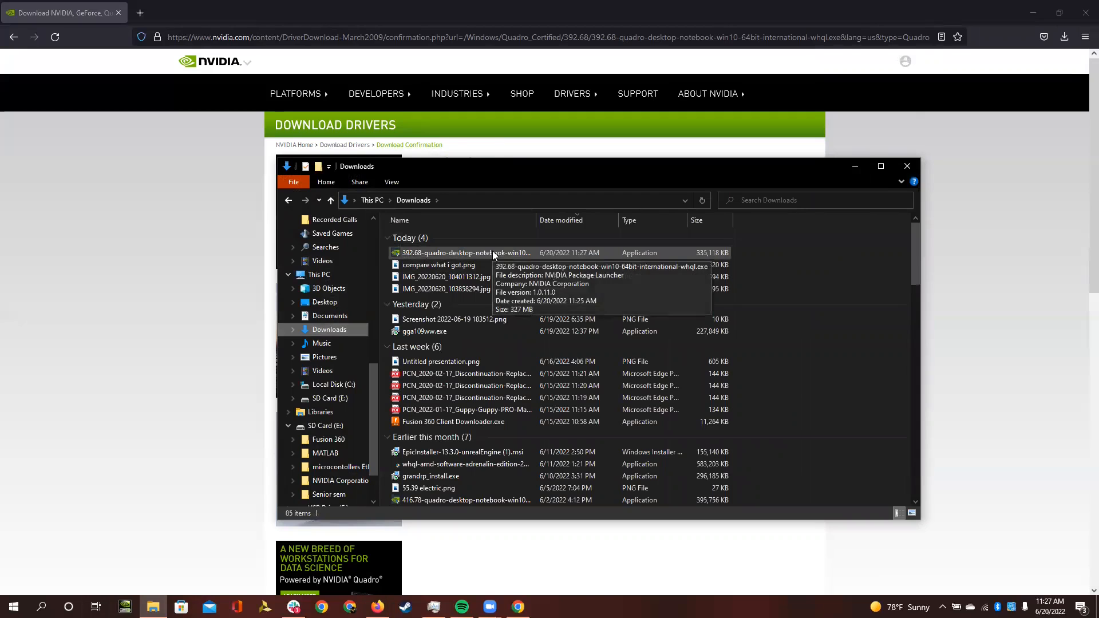
Run the downloaded 392.68 quadro driver .exe from the Downloads folder
right_click(460, 252)
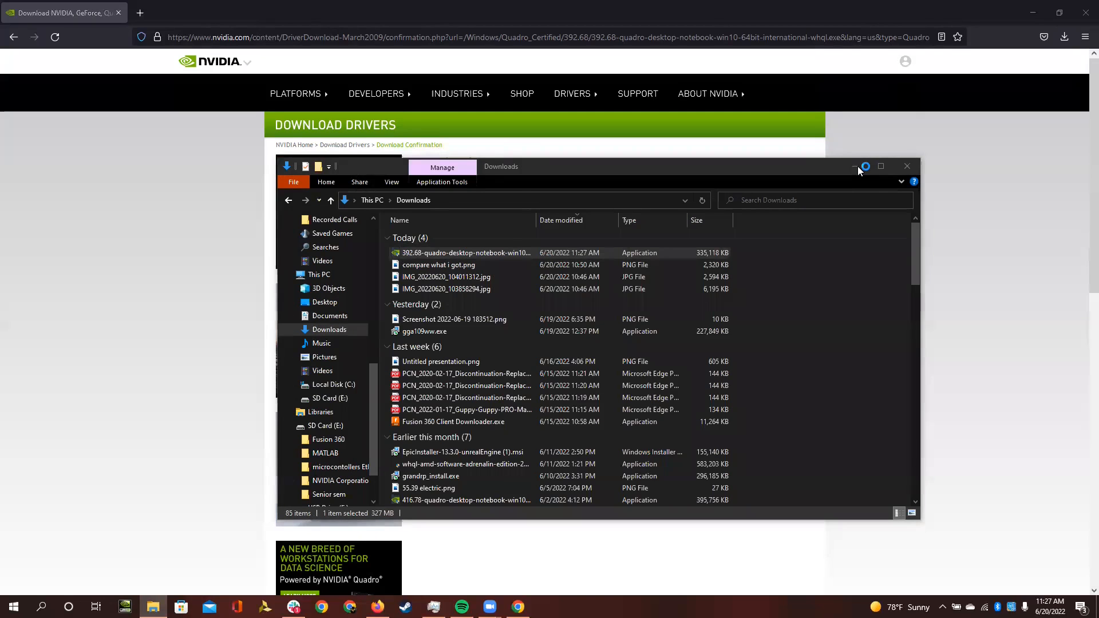
left_click(465, 252)
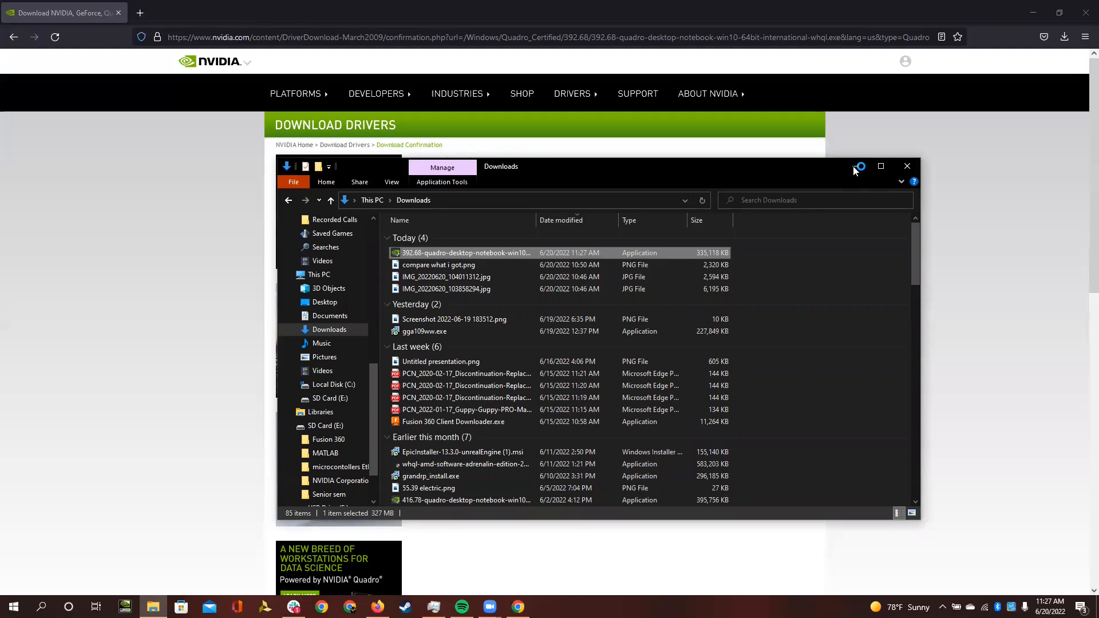
double_click(465, 252)
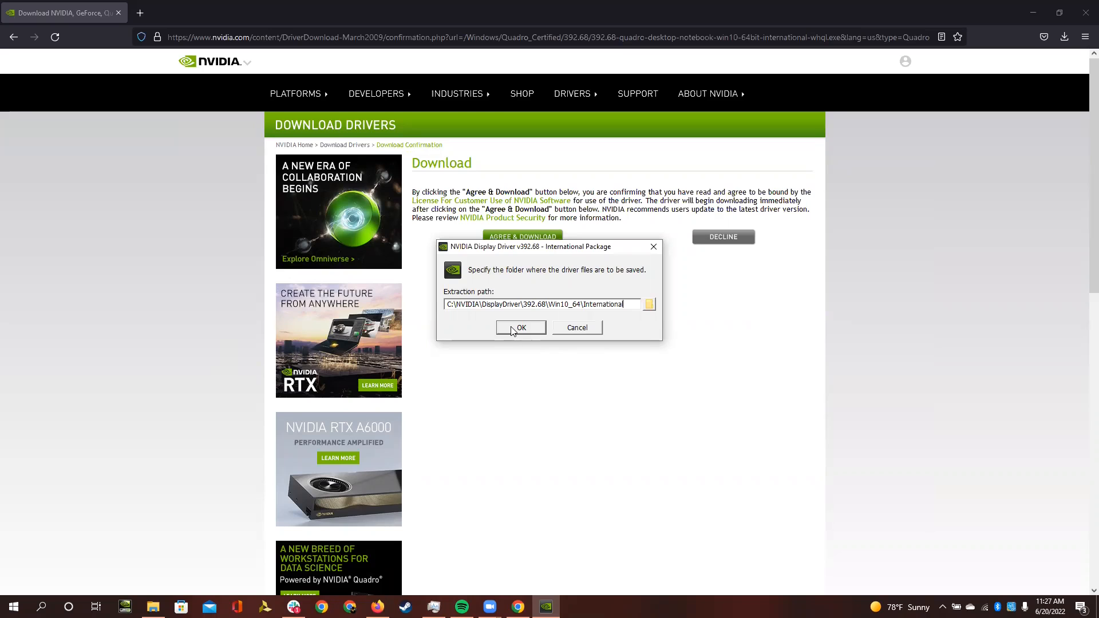
Keep the default C:\NVIDIA\DisplayDriver\392.68 extraction path and confirm with OK
left_click(521, 327)
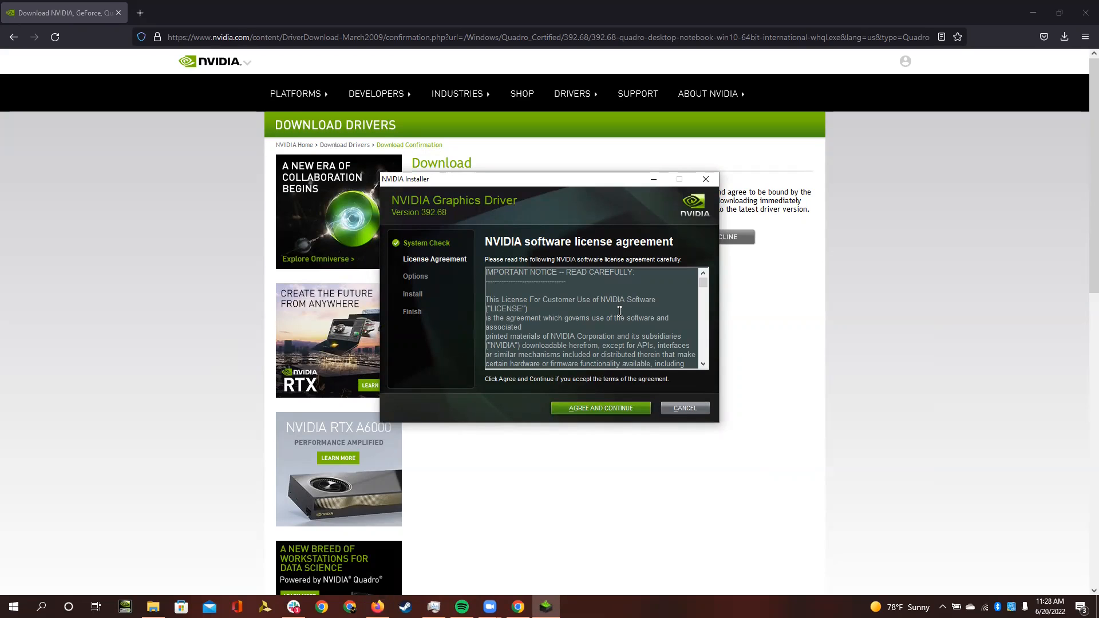
Scroll through the NVIDIA license text and choose AGREE AND CONTINUE
scroll("down", 3)
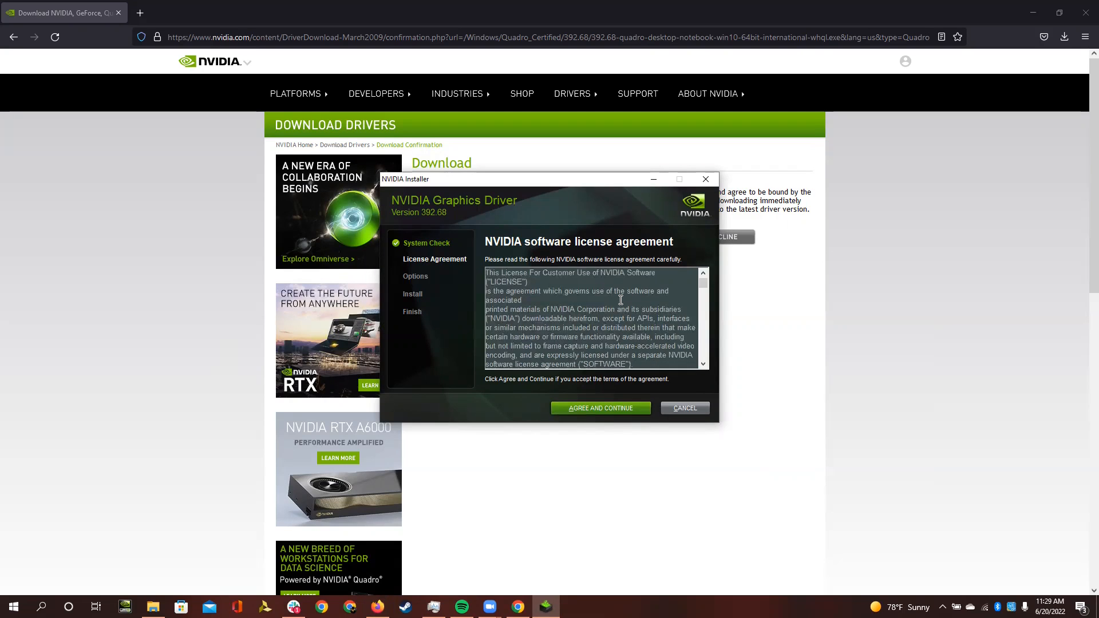
scroll("down", 3)
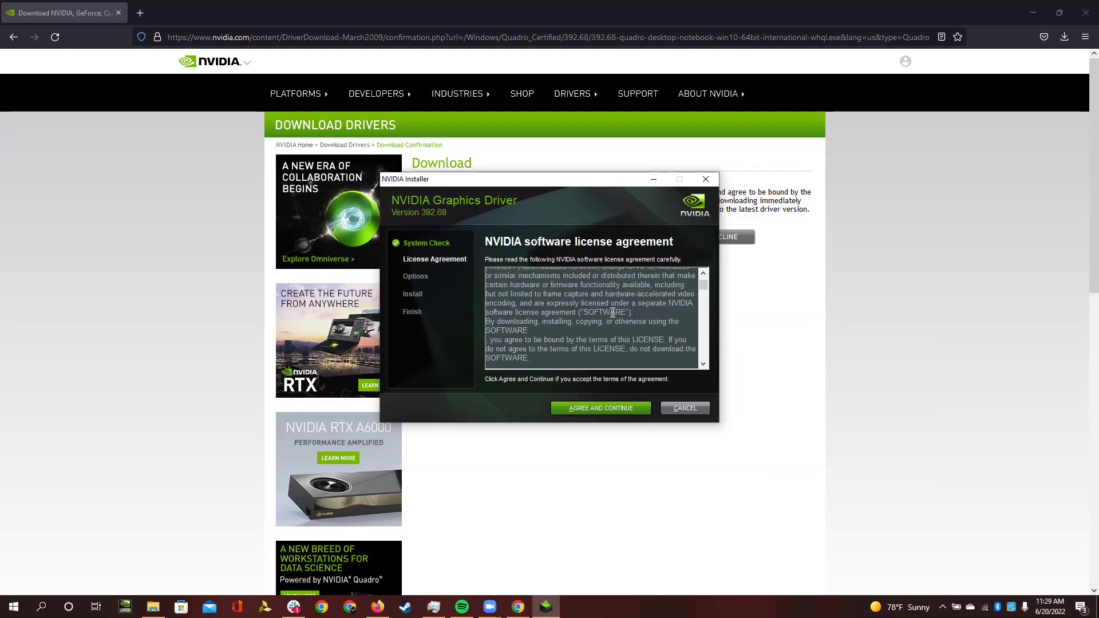
scroll("down", 3)
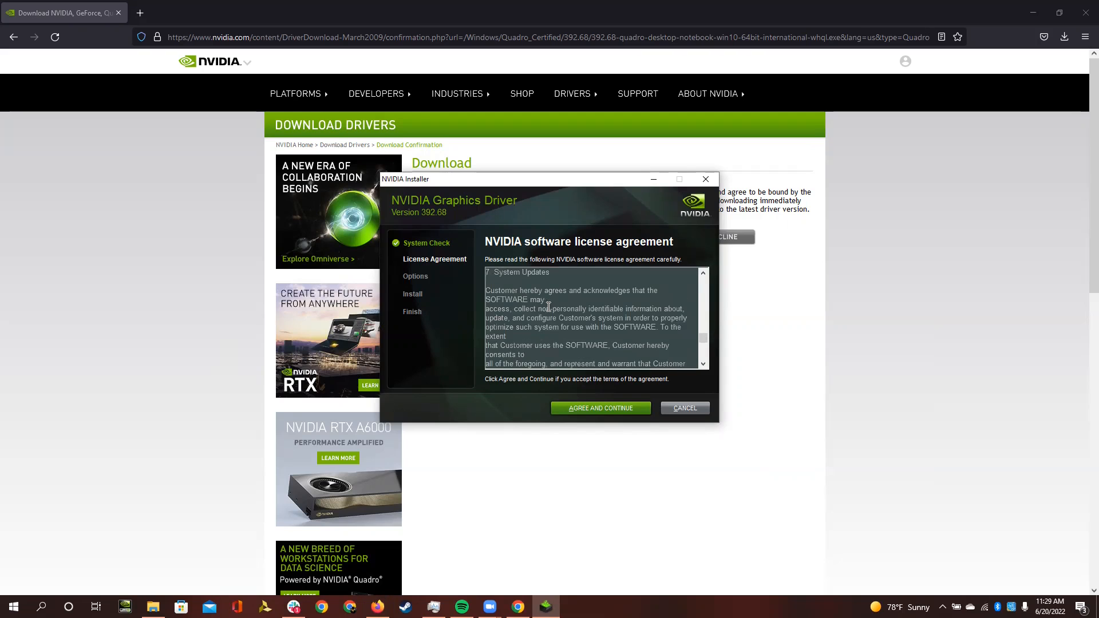
scroll("down", 3)
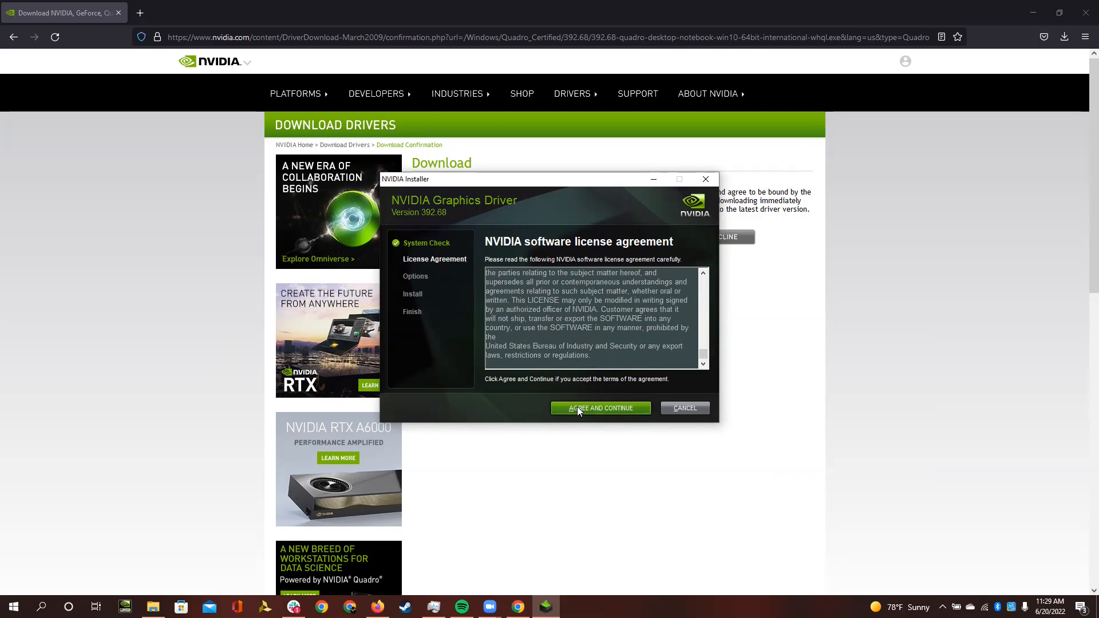
left_click(600, 408)
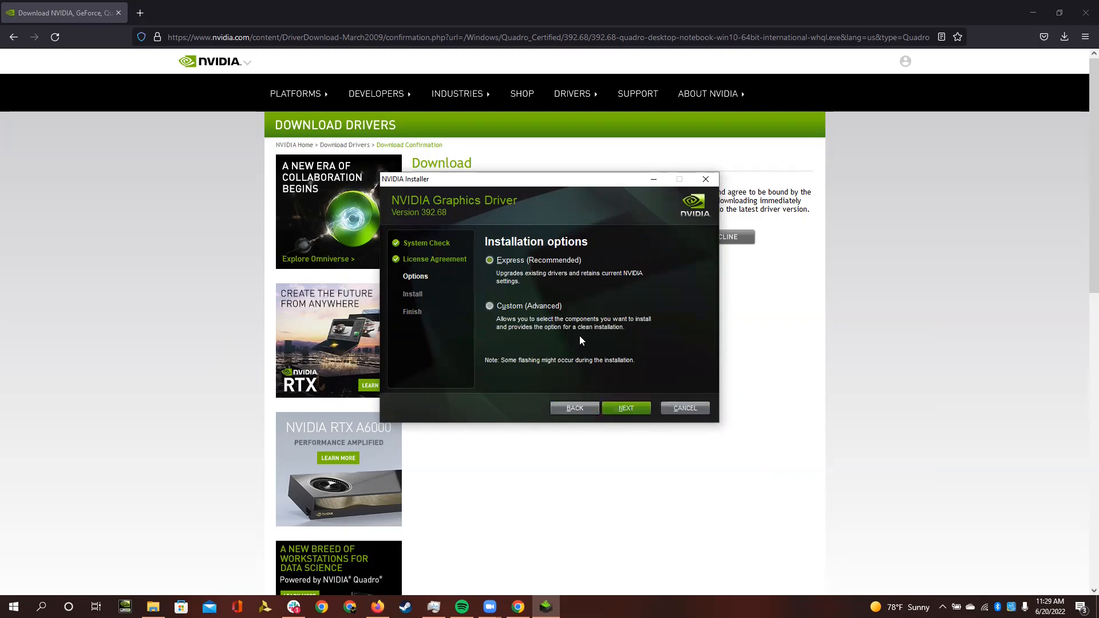
mouse_move(597, 342)
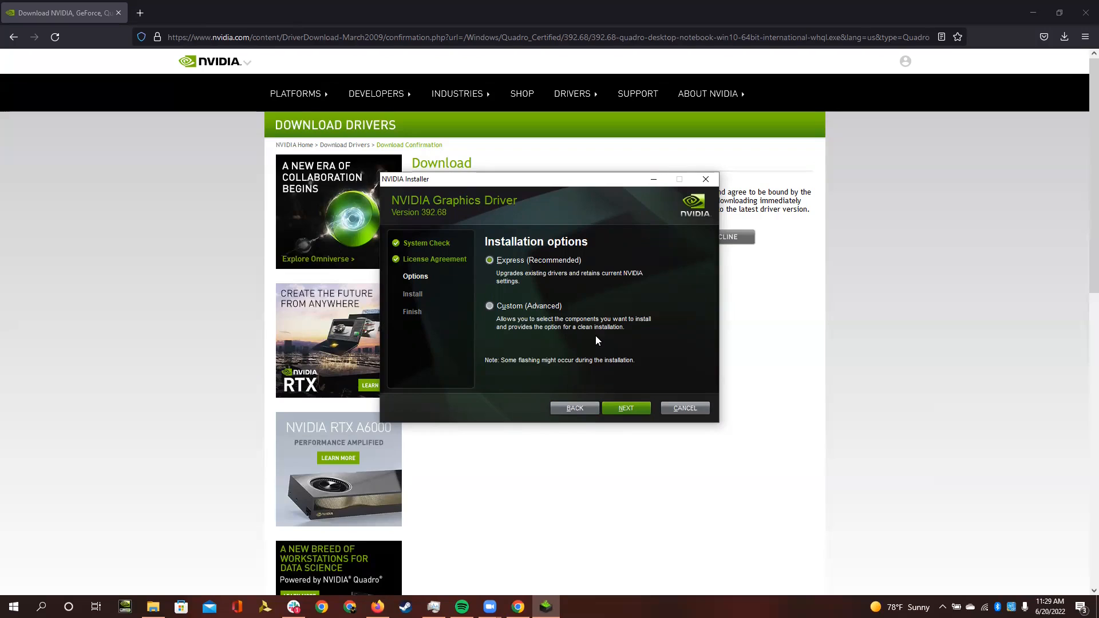
mouse_move(618, 365)
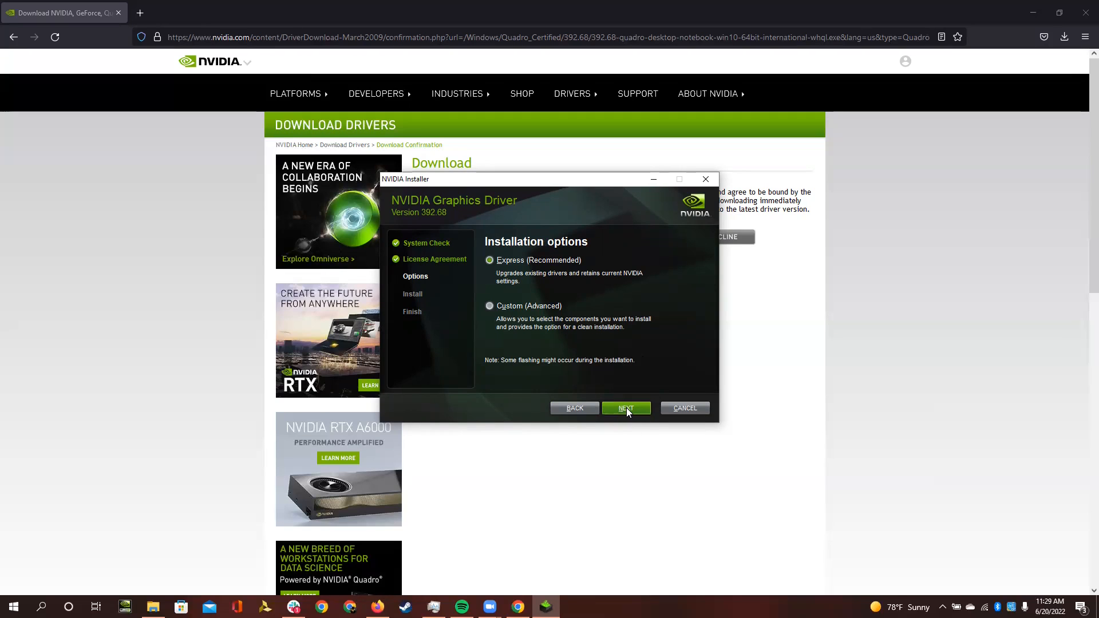
Start the Express (Recommended) installation of graphics driver 392.68 with NEXT
left_click(625, 408)
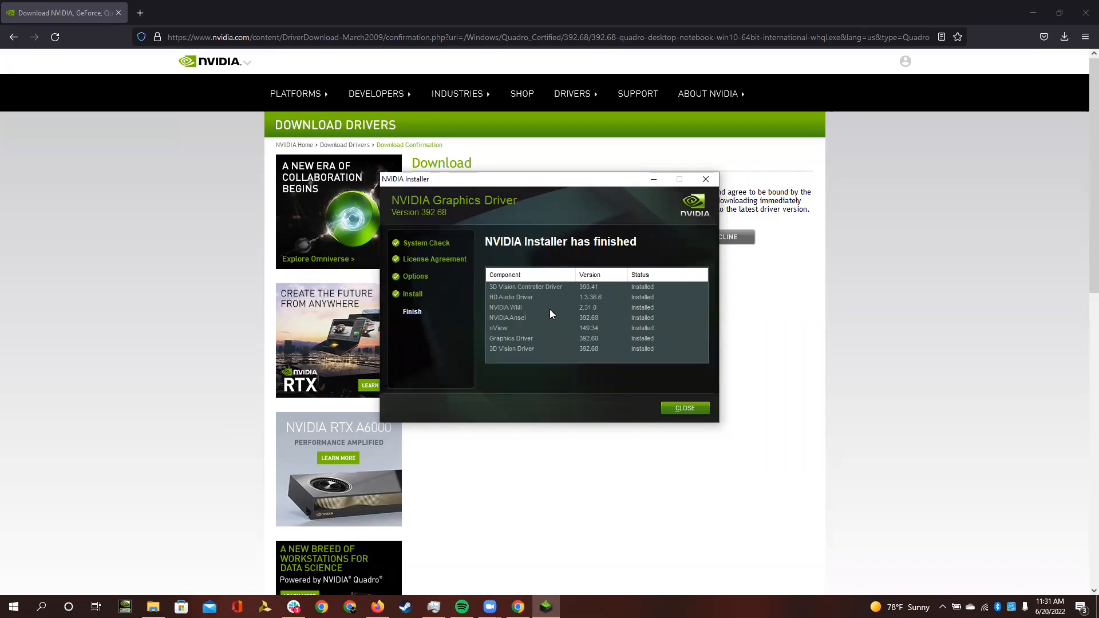
mouse_move(550, 302)
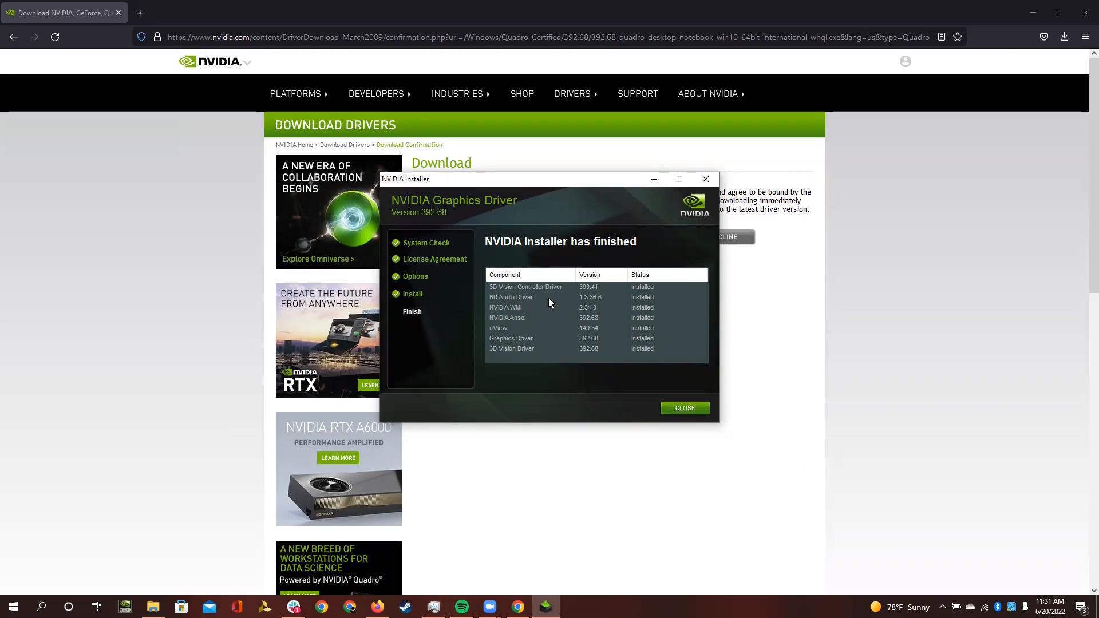
mouse_move(686, 411)
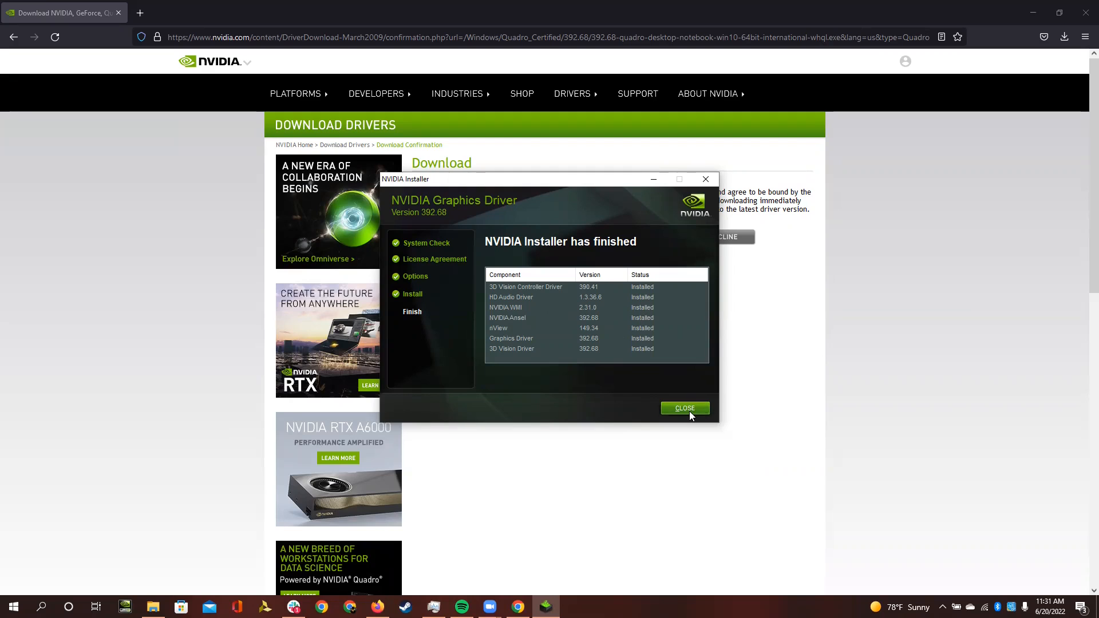
Close the finished installer and search Windows for 'task Manager'
left_click(685, 407)
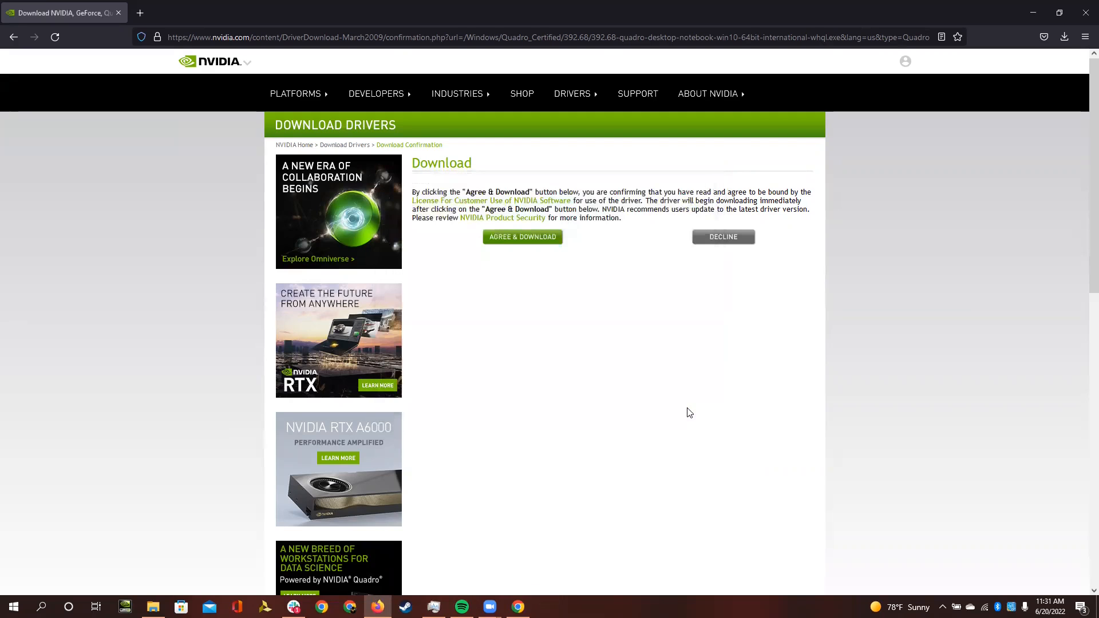
mouse_move(286, 576)
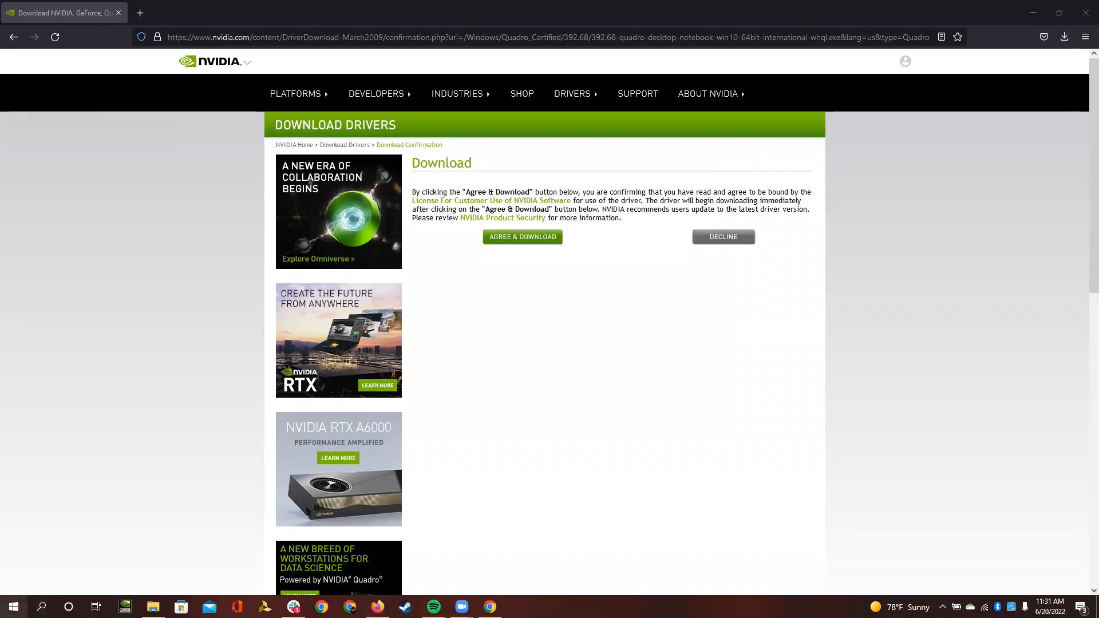
type("task Manager")
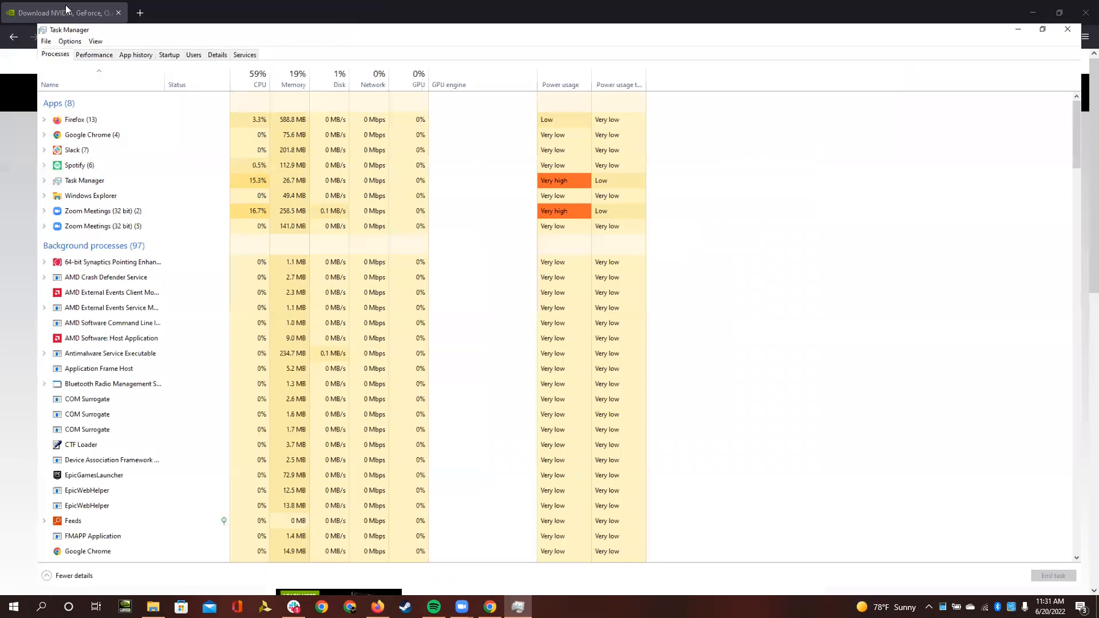
Show the Performance overview with CPU usage and GPU 0 listed
left_click(94, 54)
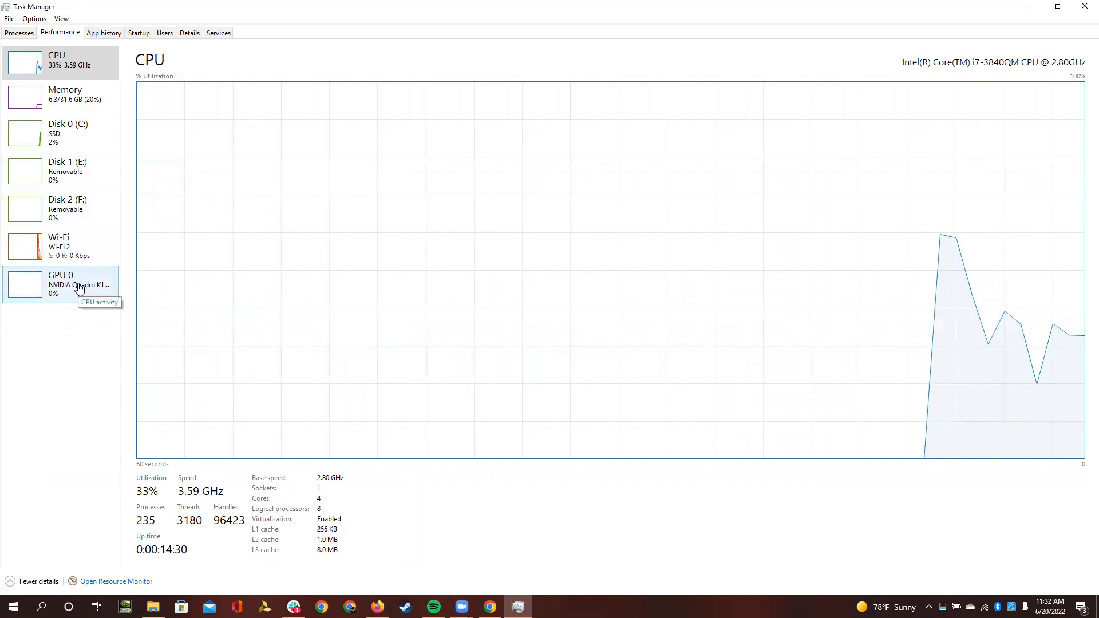
Confirm GPU 0 is the Quadro K1000M on driver 23.21.13.9268, then review CPU and memory usage
left_click(63, 284)
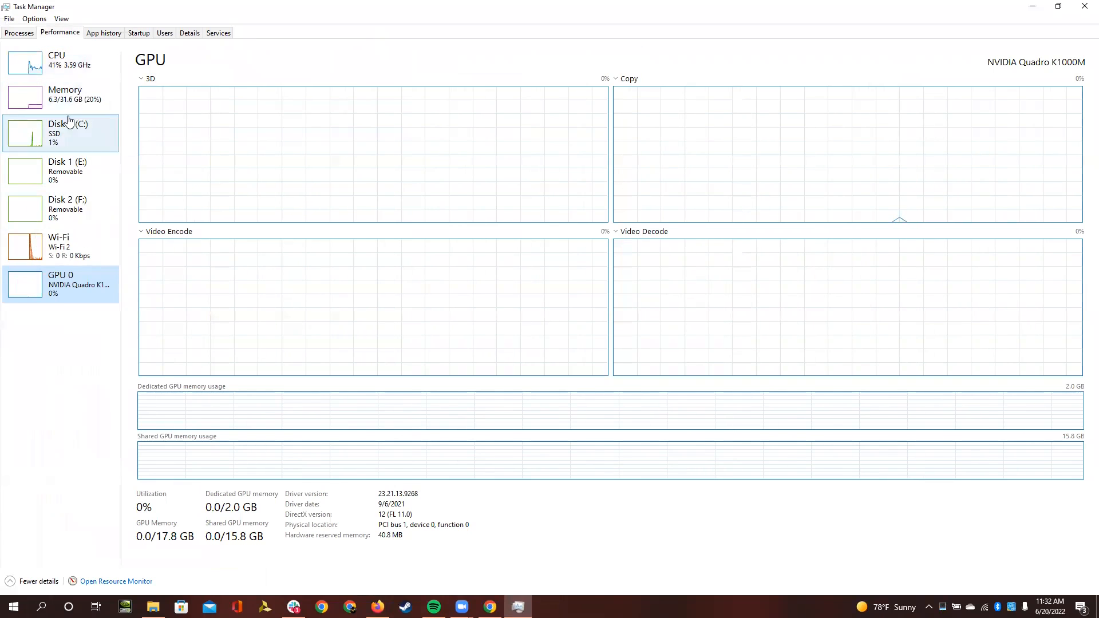
left_click(55, 60)
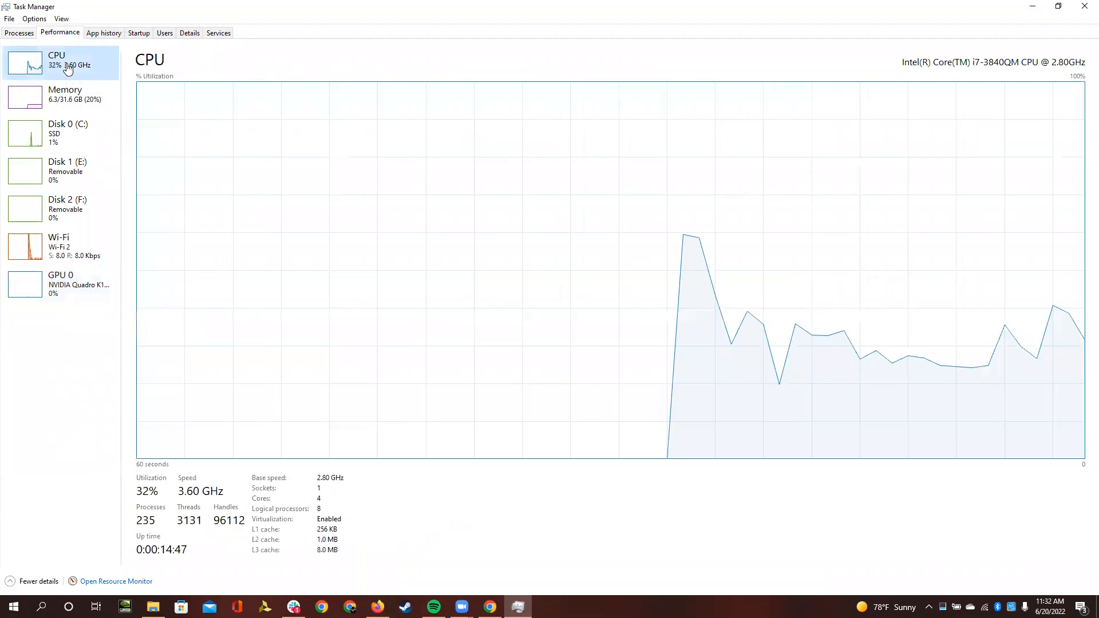
left_click(64, 97)
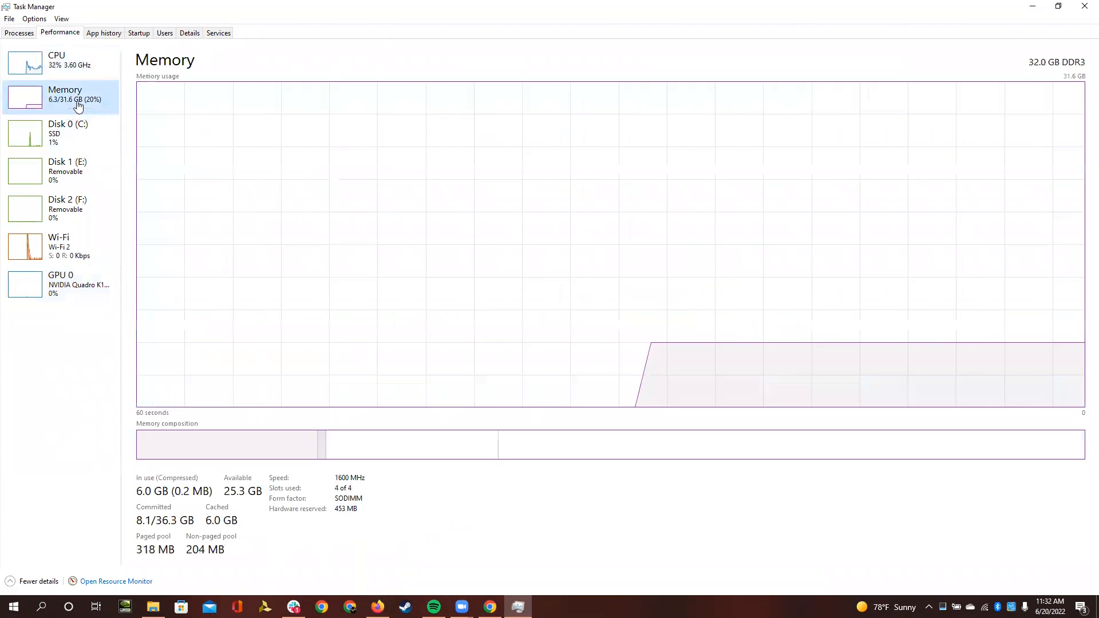
left_click(55, 61)
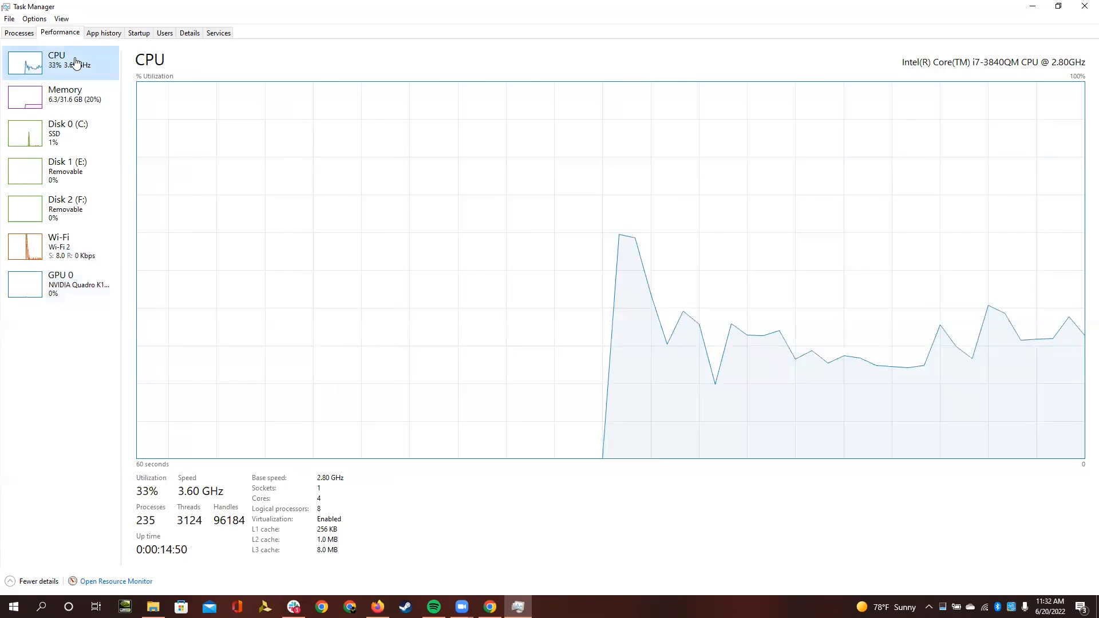